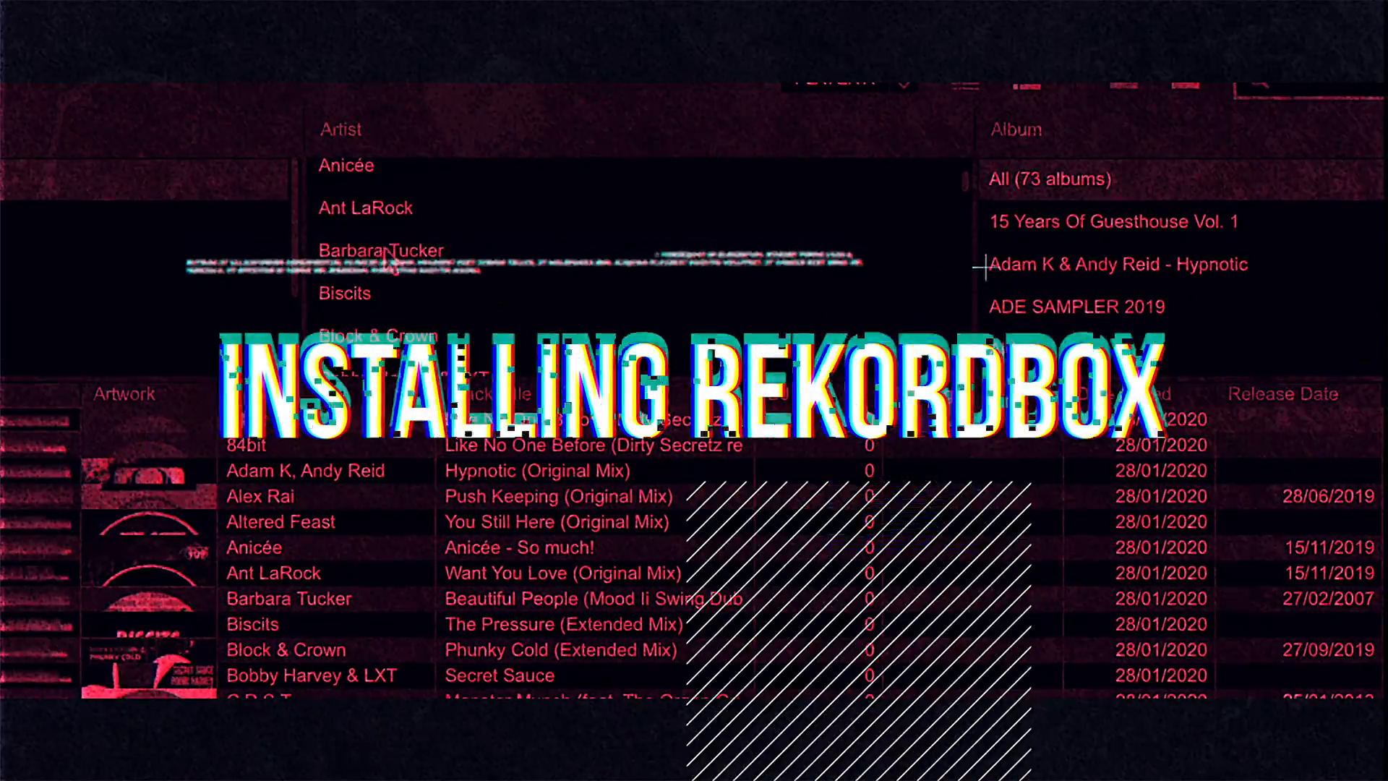
# Accept the license agreement and start downloading the free rekordbox 5.8.3 Mac installer.
pyautogui.click(365, 208)
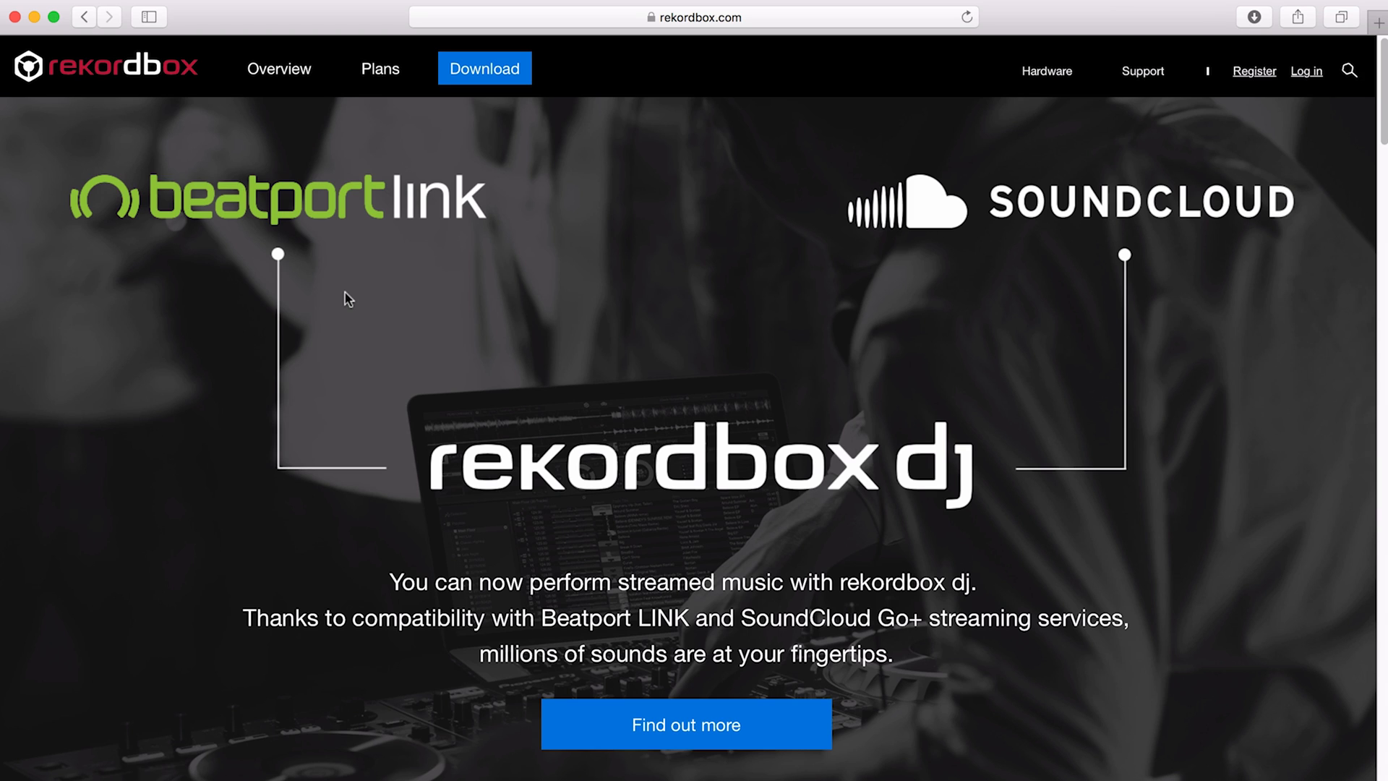
pyautogui.moveTo(648, 65)
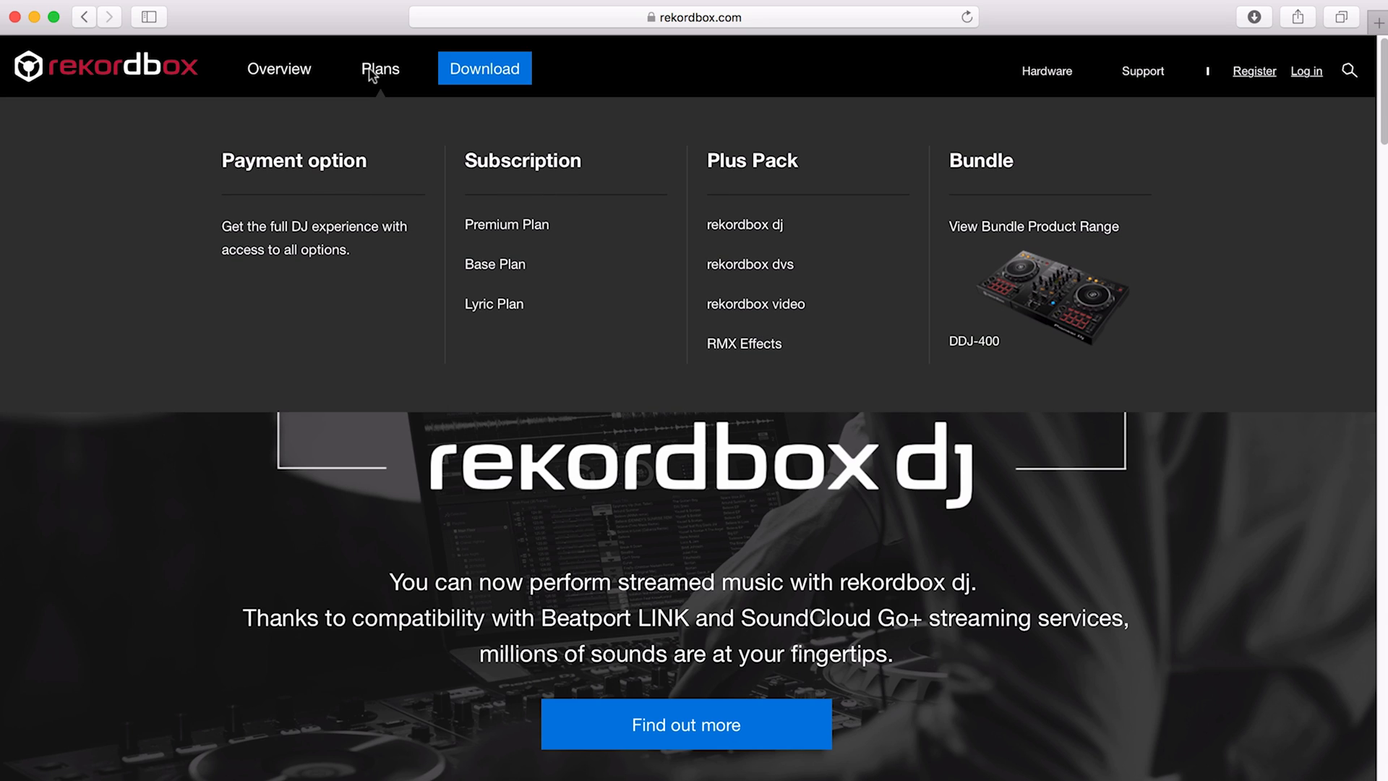
pyautogui.moveTo(508, 129)
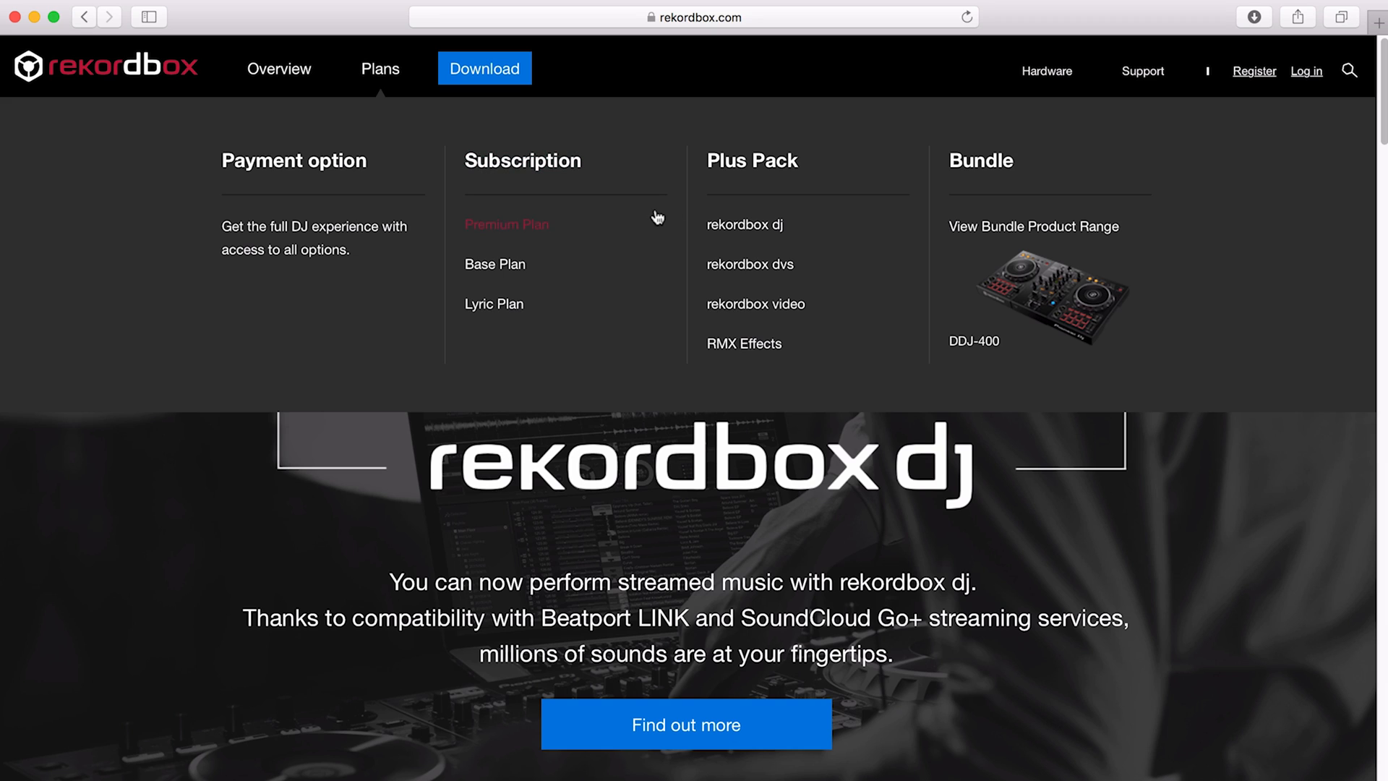
pyautogui.moveTo(1086, 296)
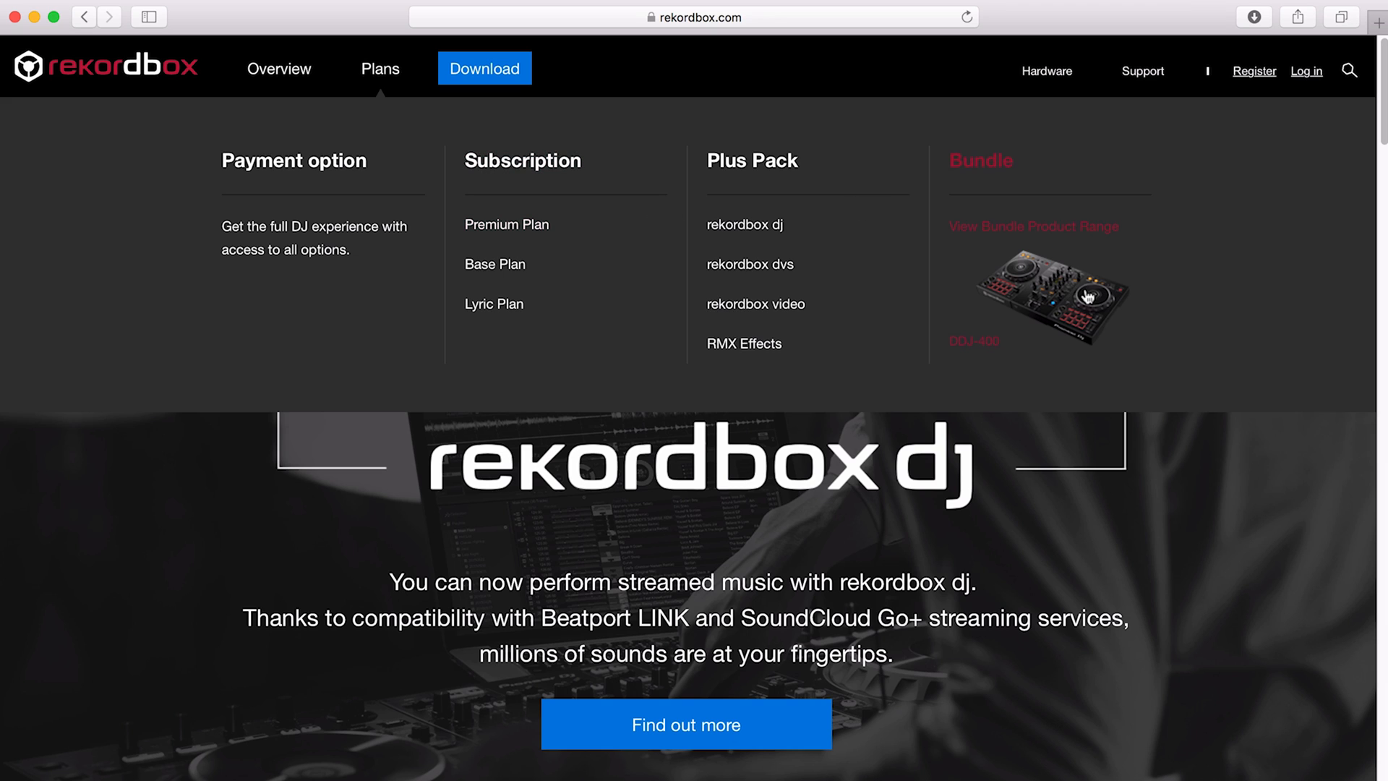
pyautogui.moveTo(623, 112)
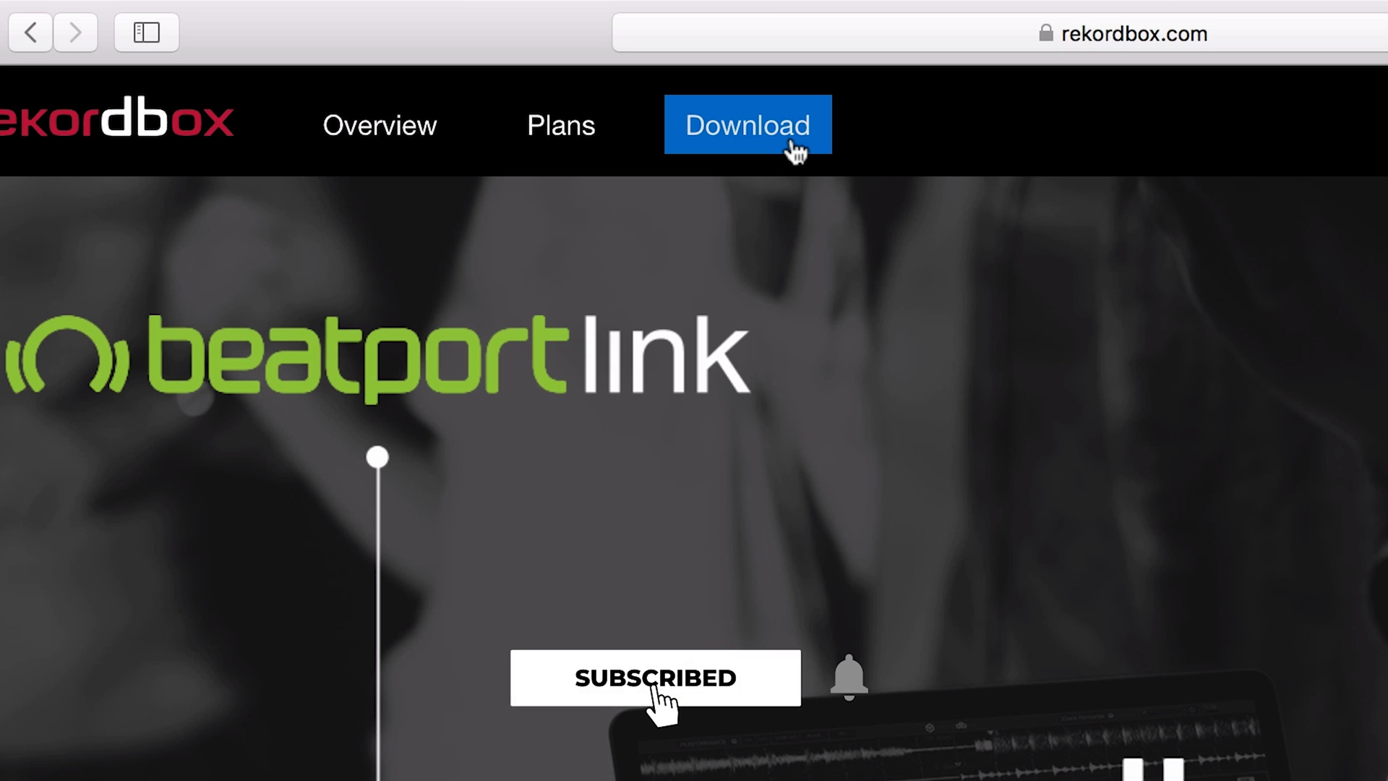
pyautogui.click(848, 678)
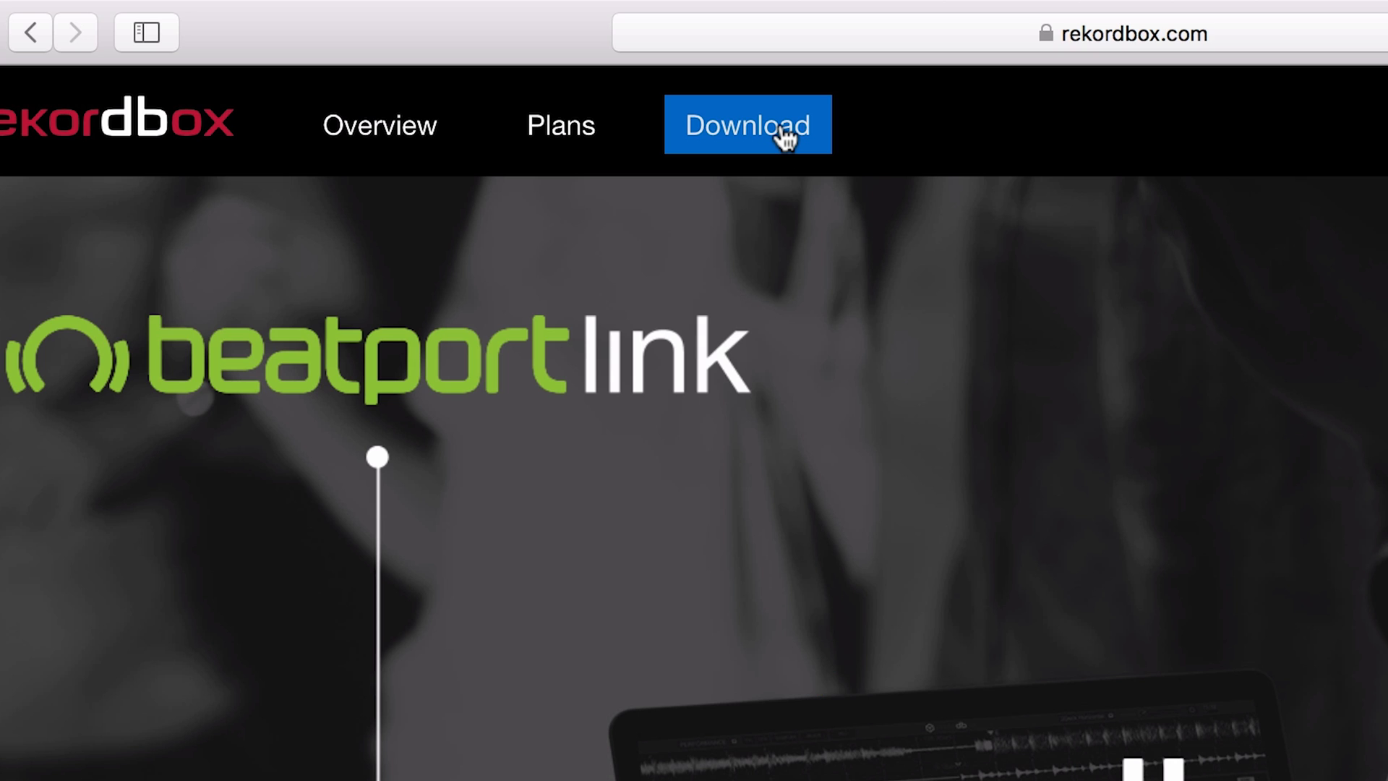
pyautogui.click(746, 124)
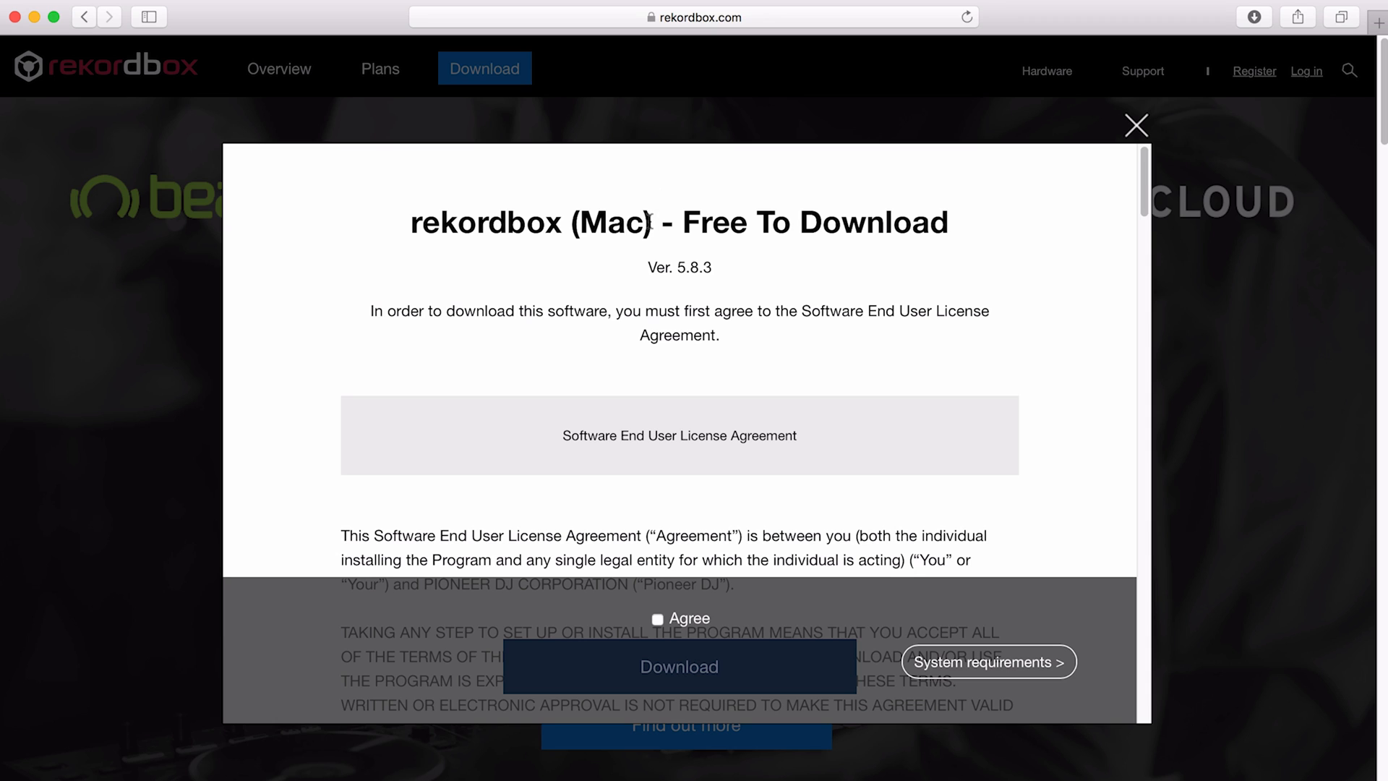
pyautogui.moveTo(696, 288)
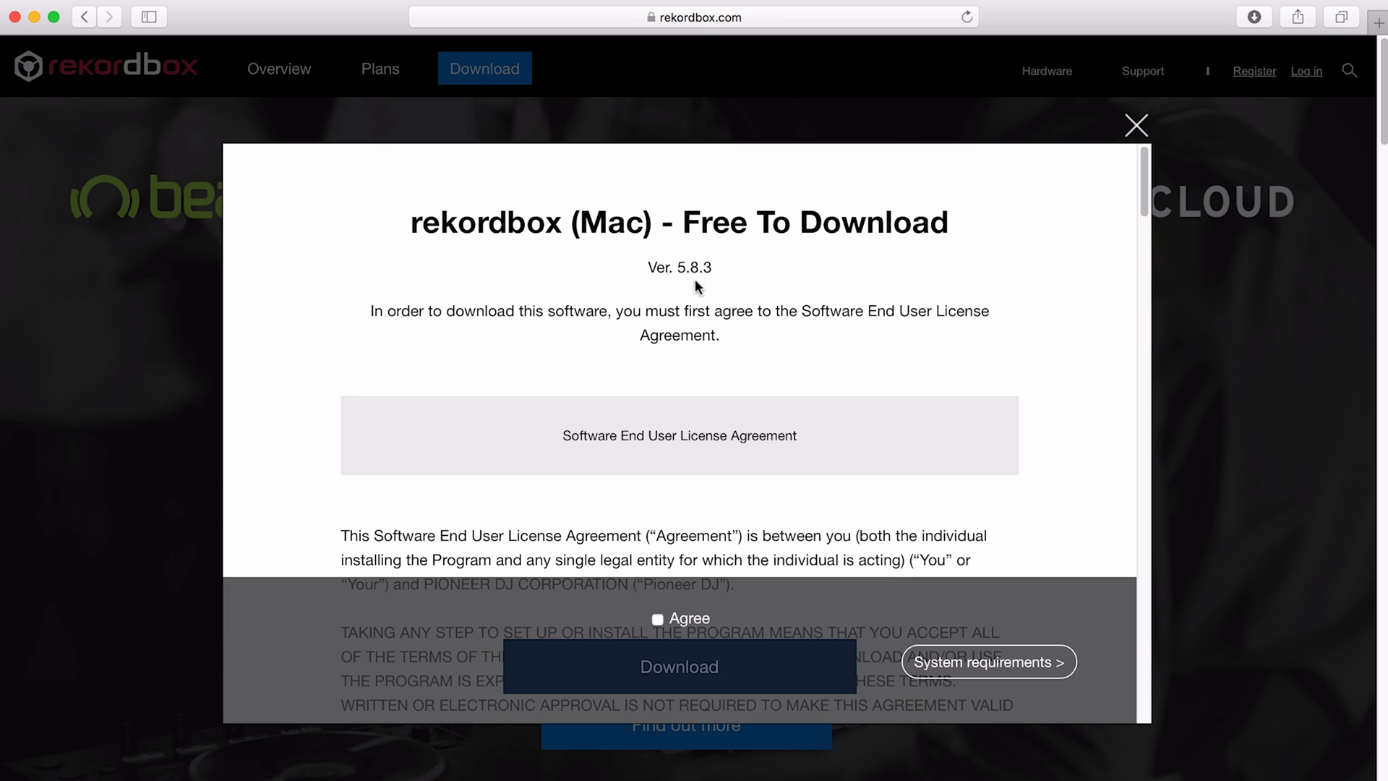
pyautogui.moveTo(727, 329)
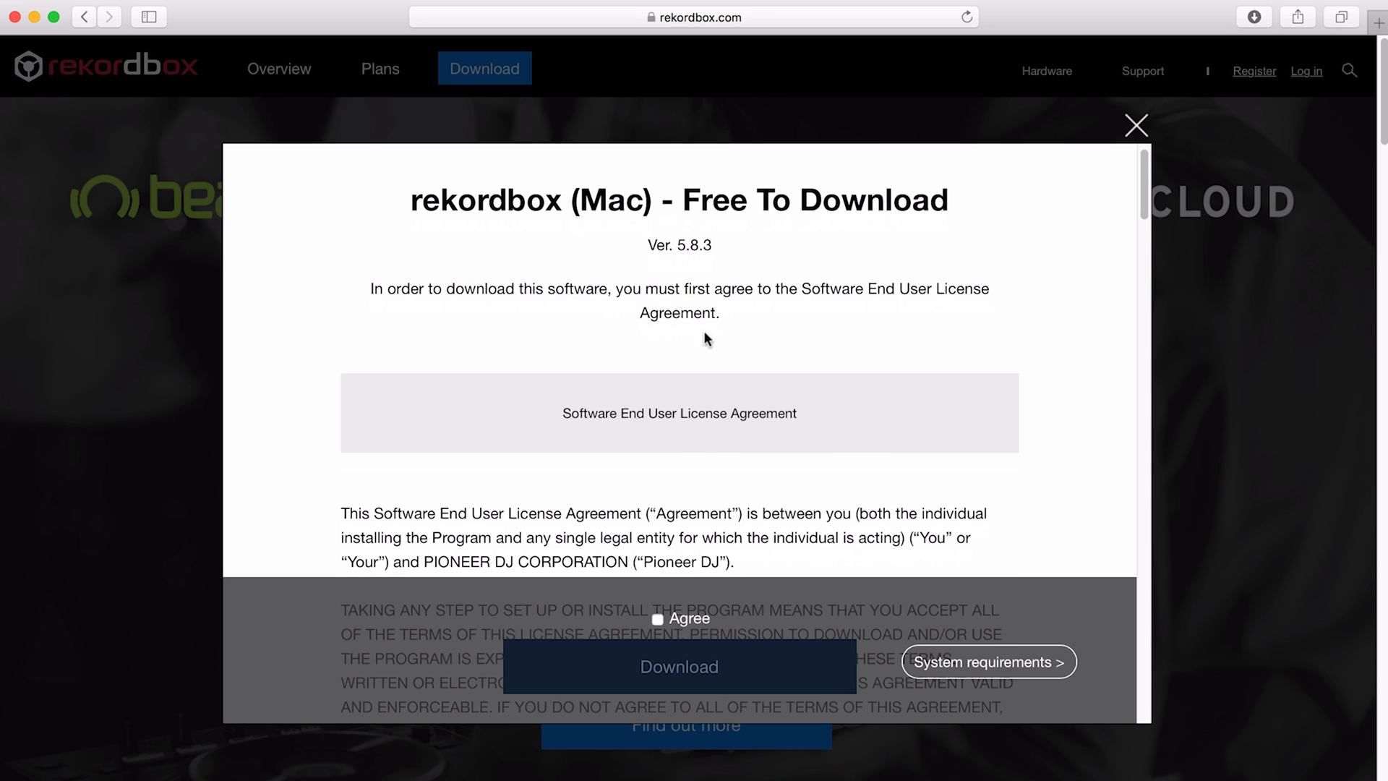
pyautogui.click(657, 619)
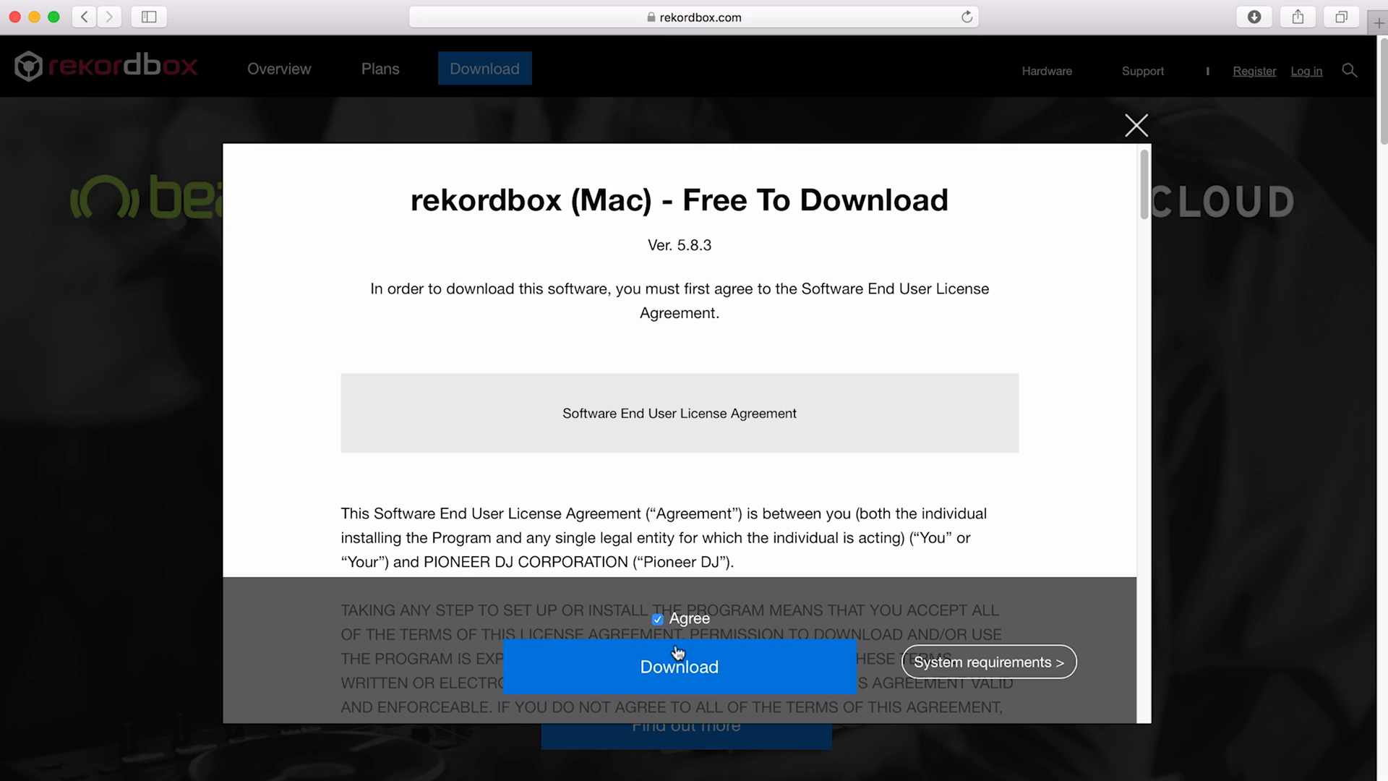
pyautogui.click(679, 666)
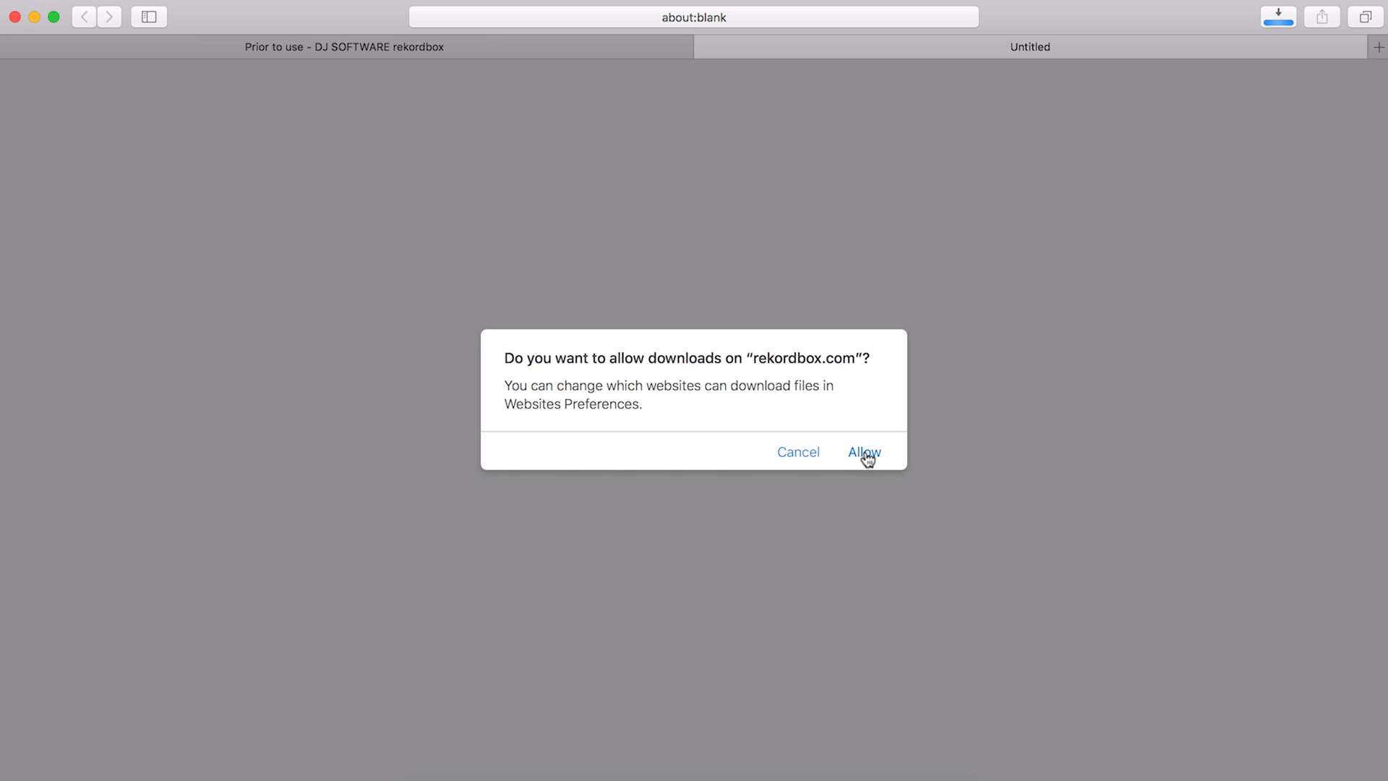
# Allow the download from rekordbox.com and read down the Prior To Use guide to Setting Up The Account.
pyautogui.click(865, 453)
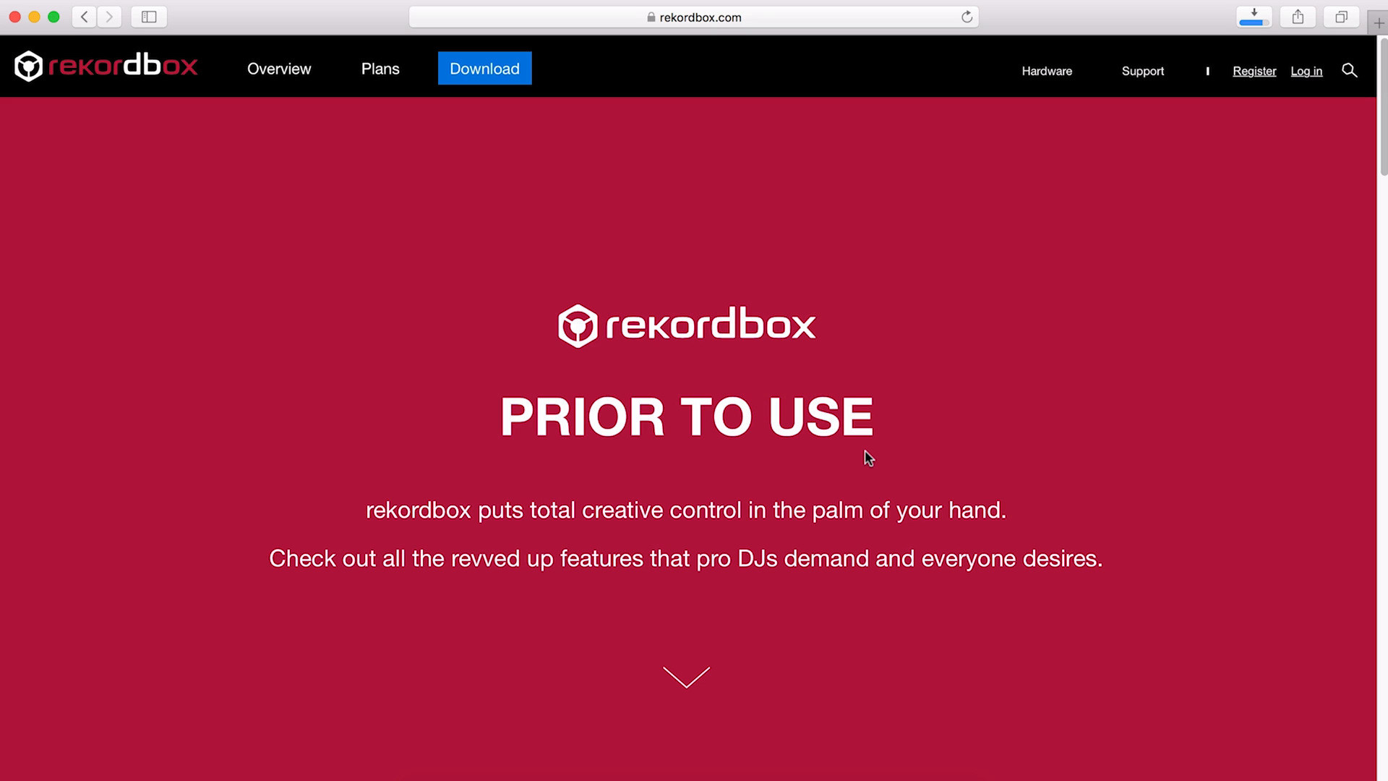
pyautogui.scroll(-3)
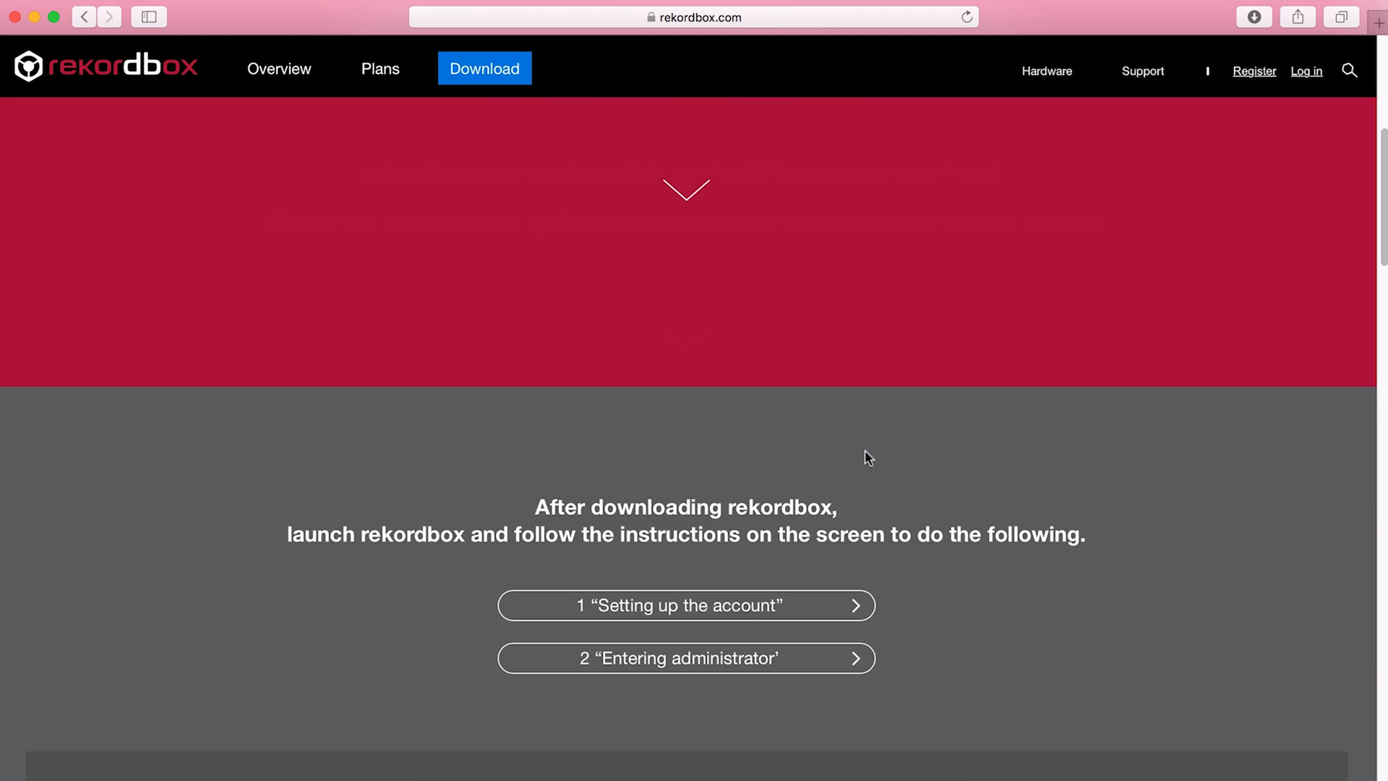
pyautogui.scroll(-3)
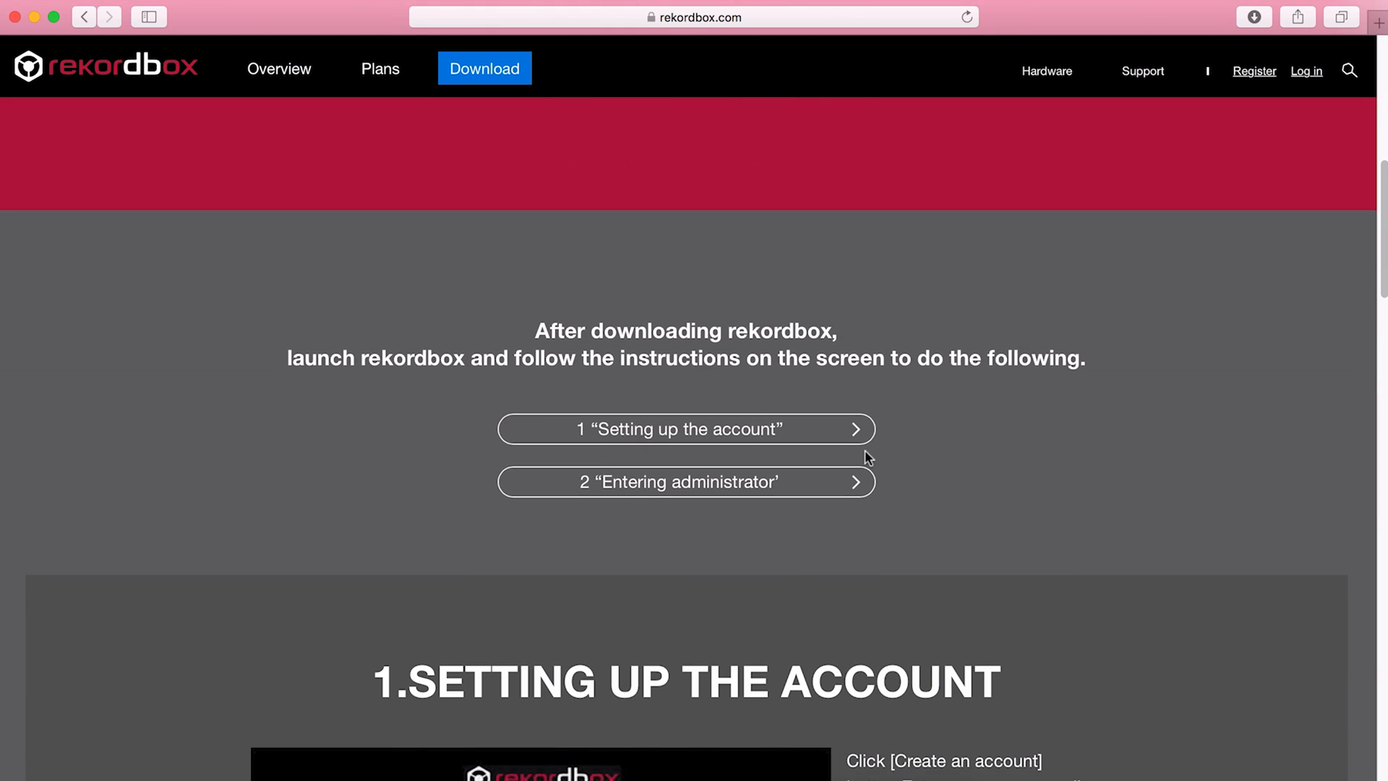
pyautogui.scroll(-3)
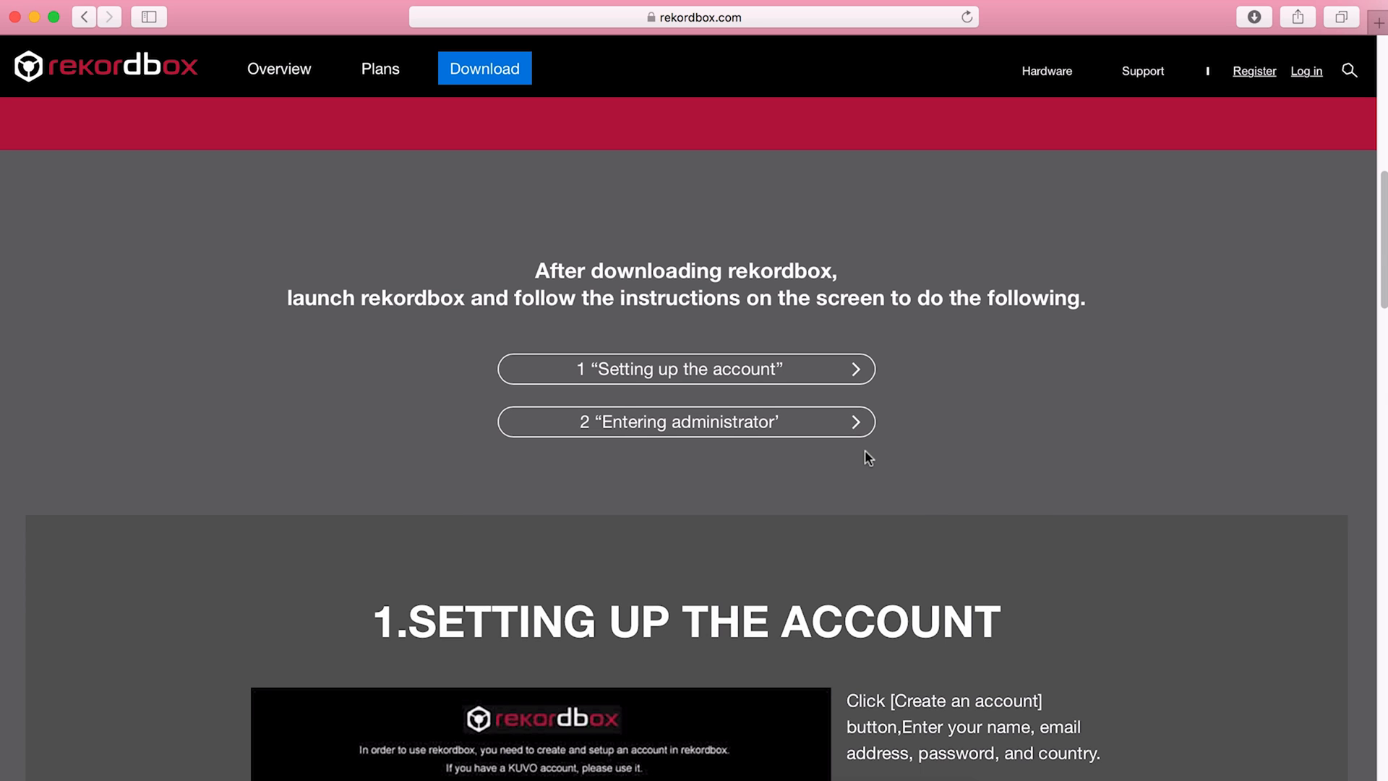
pyautogui.scroll(-3)
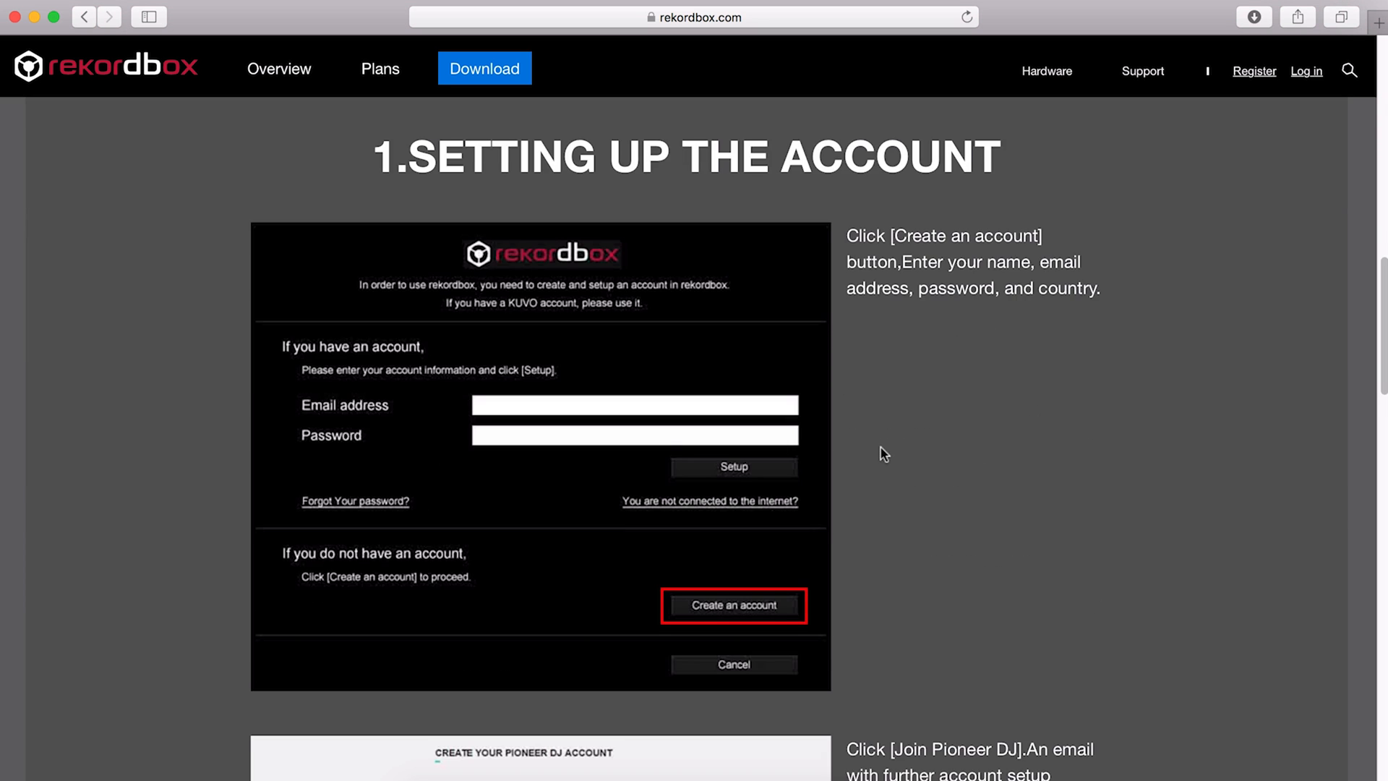
pyautogui.scroll(-3)
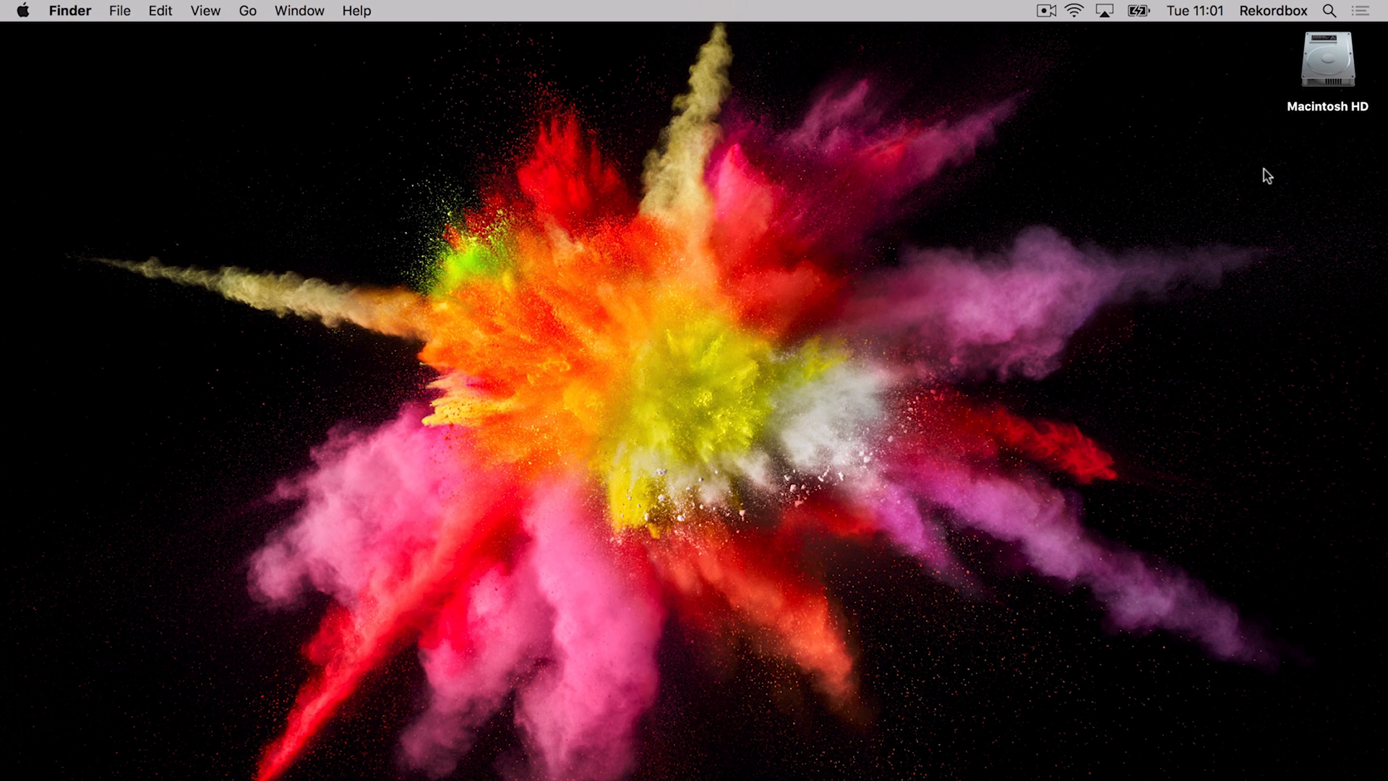
# Launch the Install_rekordbox .pkg package from the Downloads folder on Macintosh HD.
pyautogui.doubleClick(1327, 58)
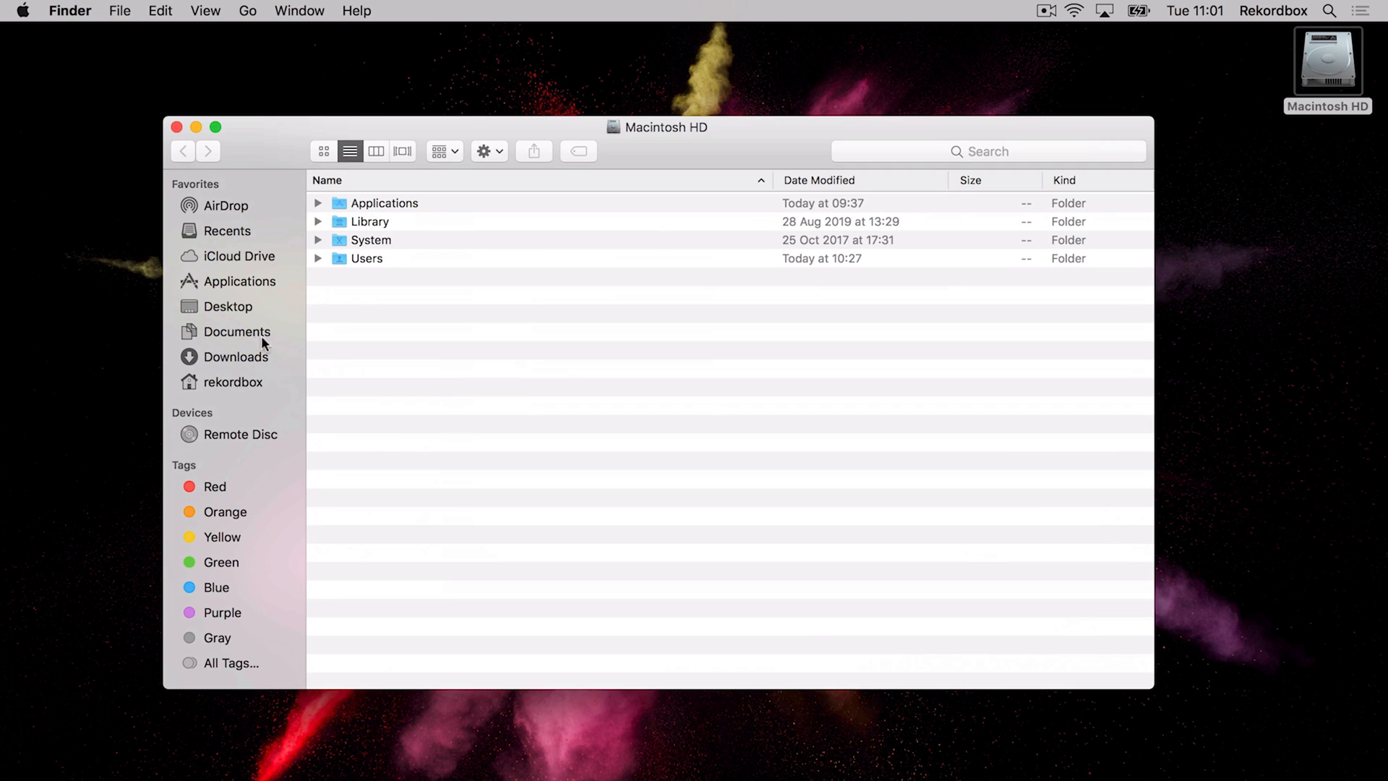
pyautogui.click(236, 357)
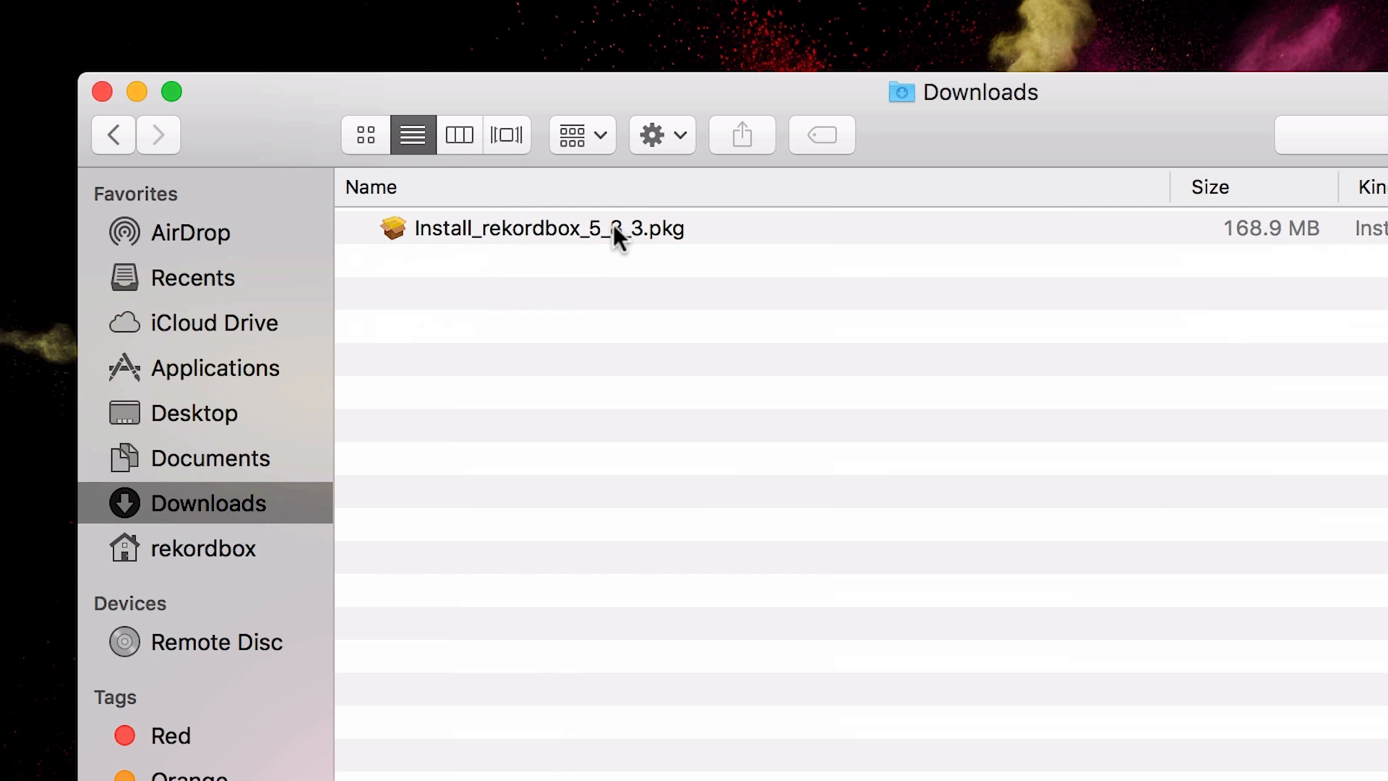
pyautogui.doubleClick(538, 229)
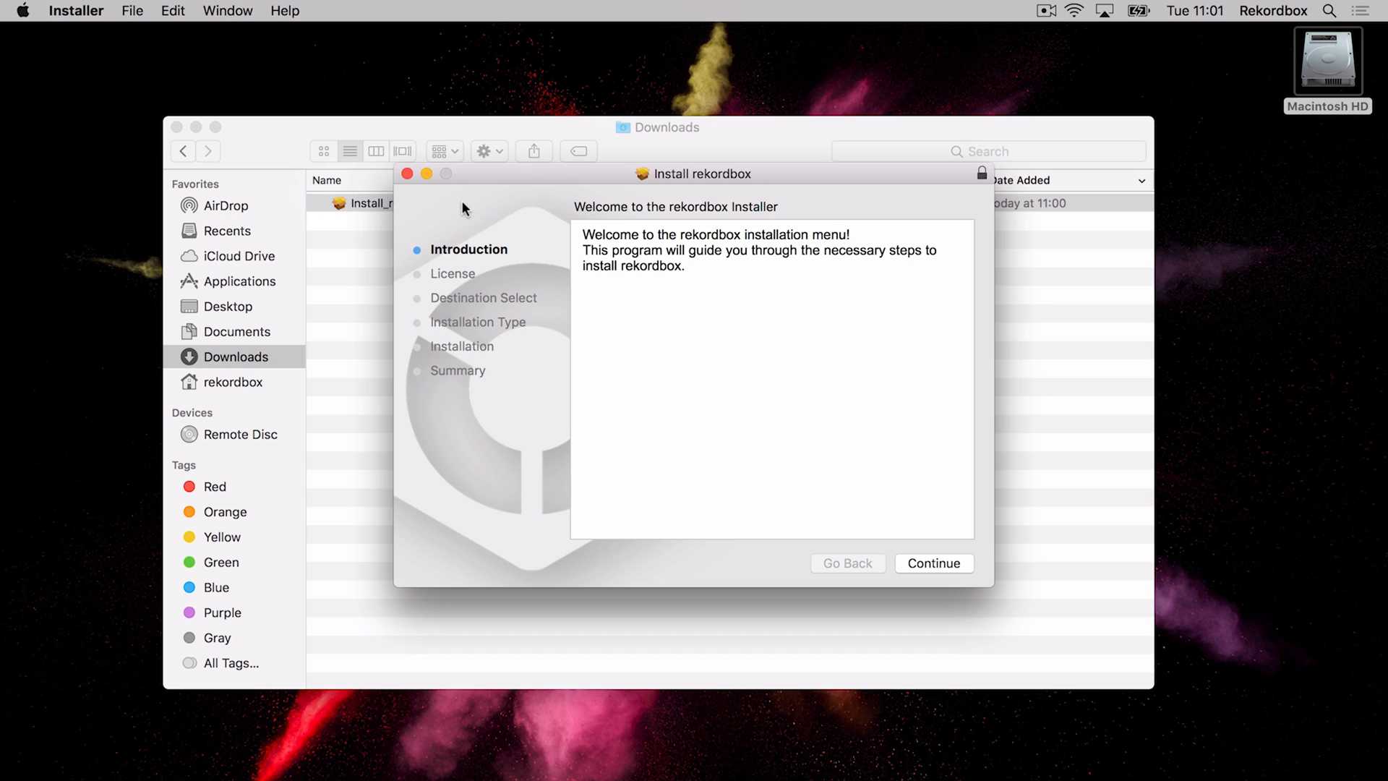
pyautogui.moveTo(942, 568)
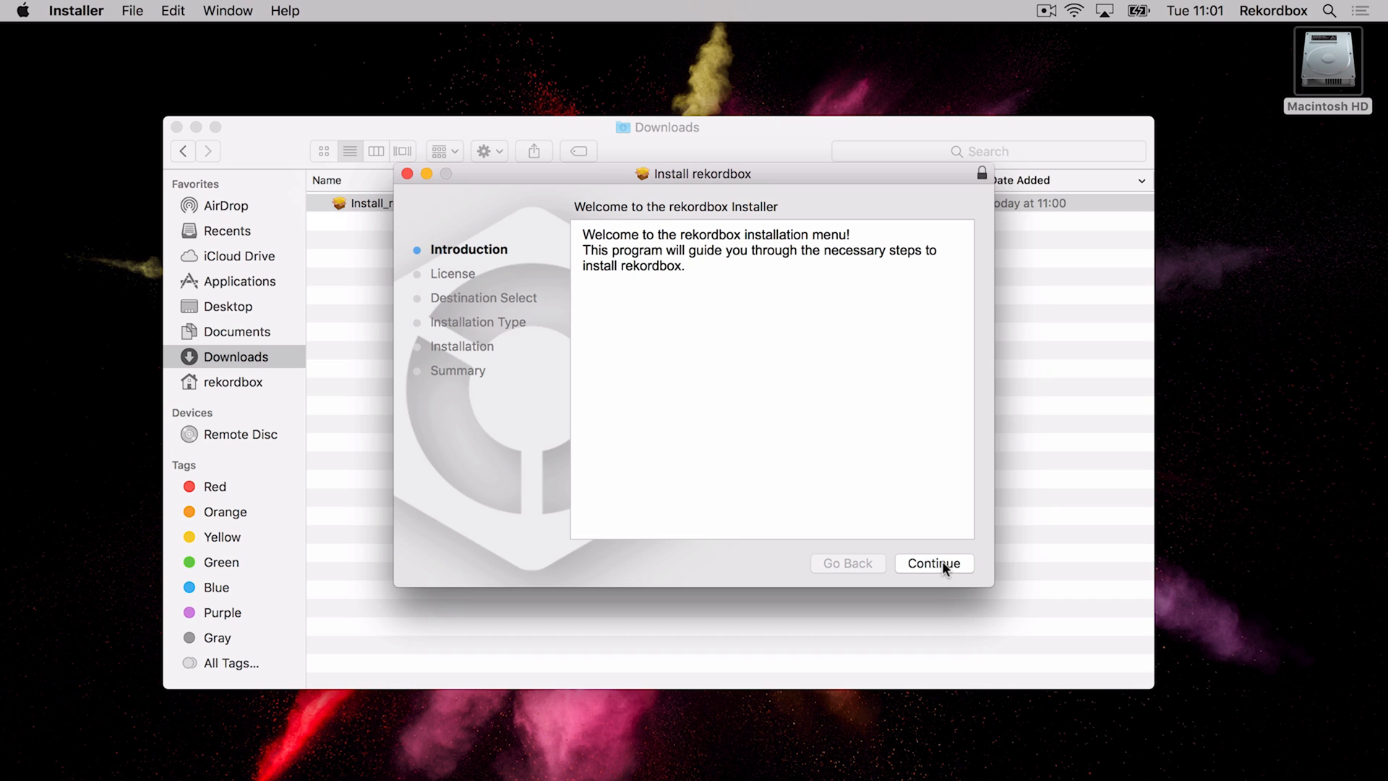
# Agree to the license terms and install rekordbox for all users on Macintosh HD.
pyautogui.click(934, 563)
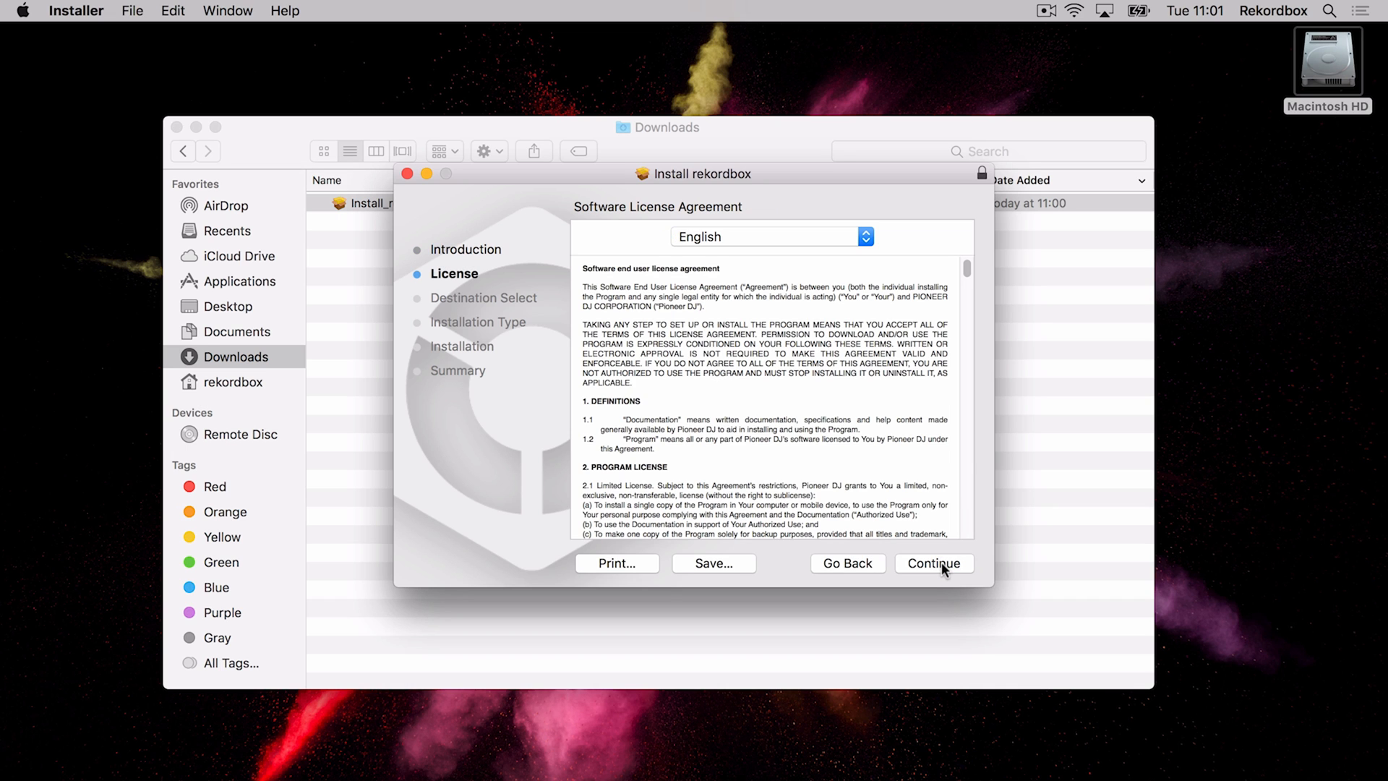
pyautogui.click(932, 563)
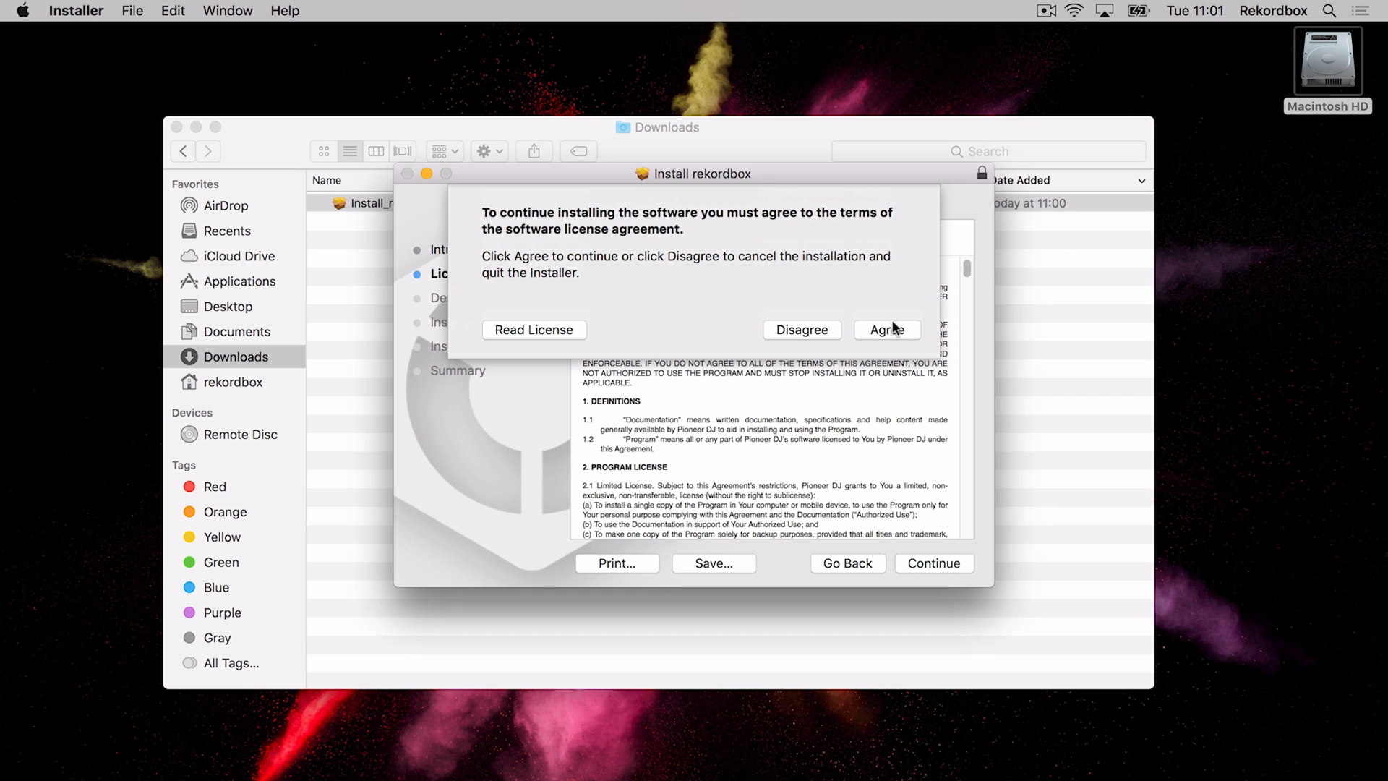
pyautogui.click(886, 329)
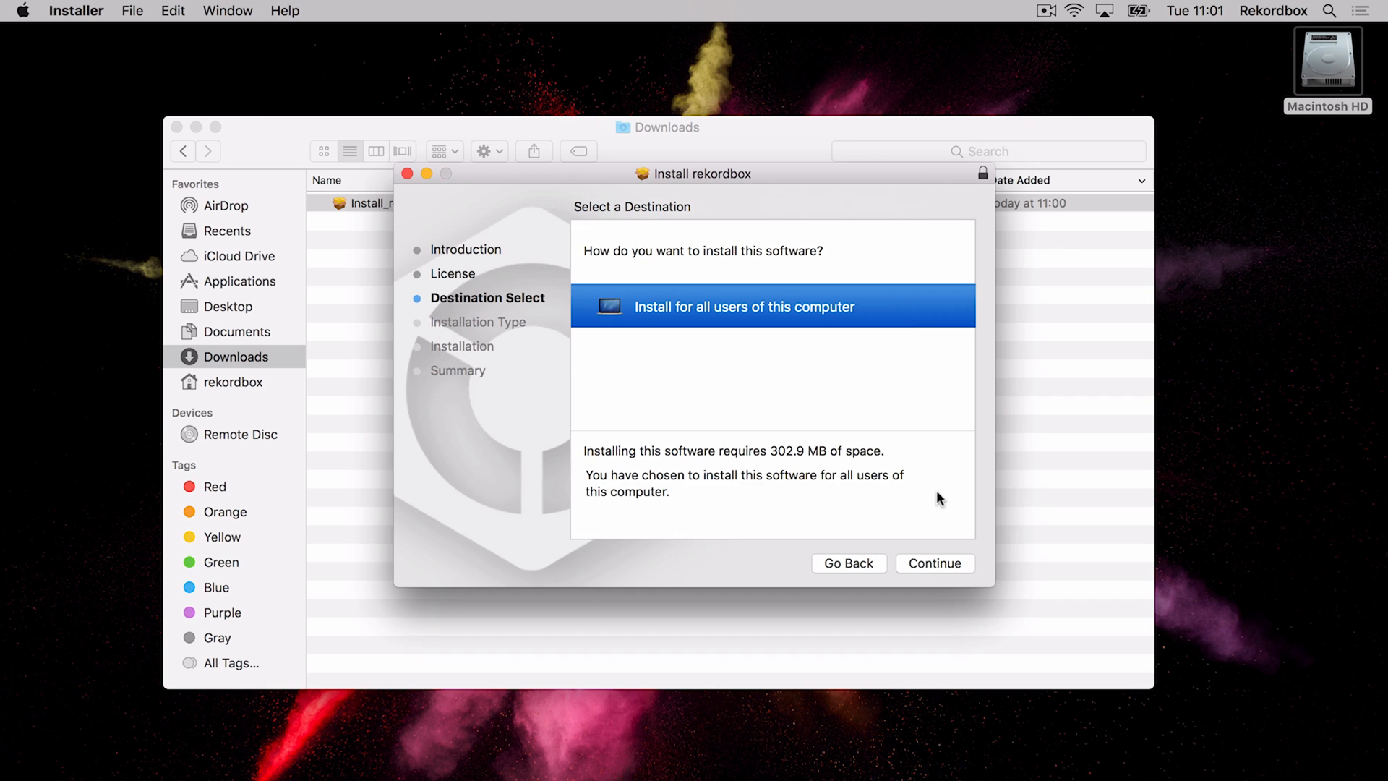
pyautogui.moveTo(940, 565)
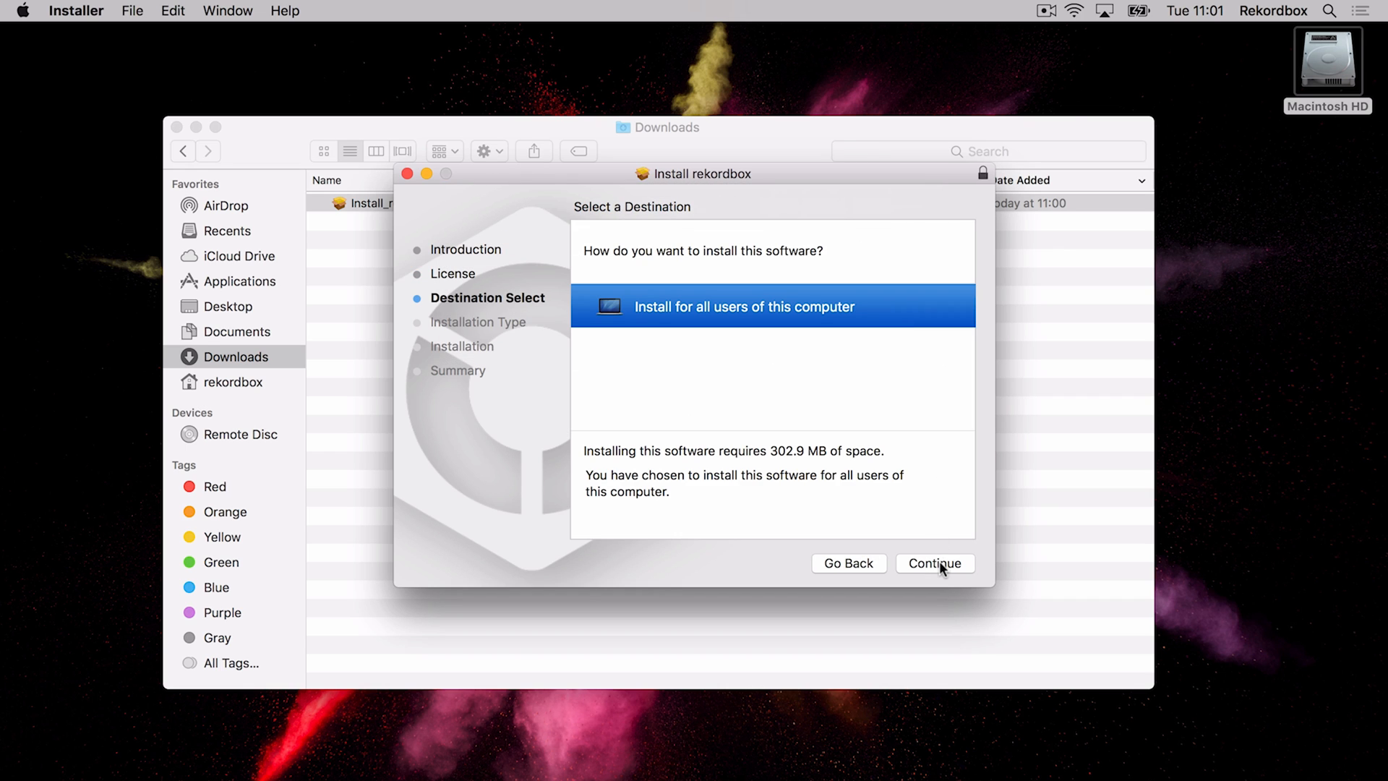
pyautogui.click(932, 562)
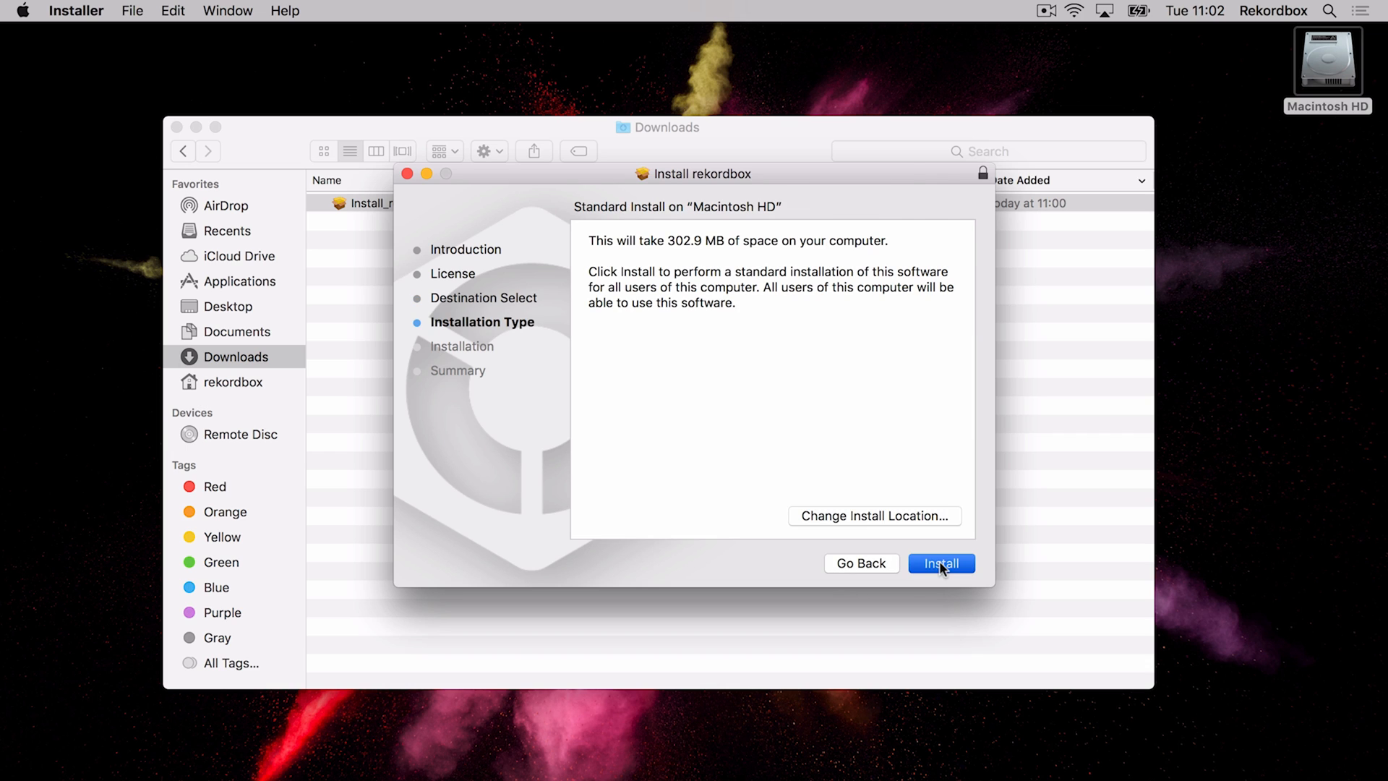
pyautogui.click(940, 563)
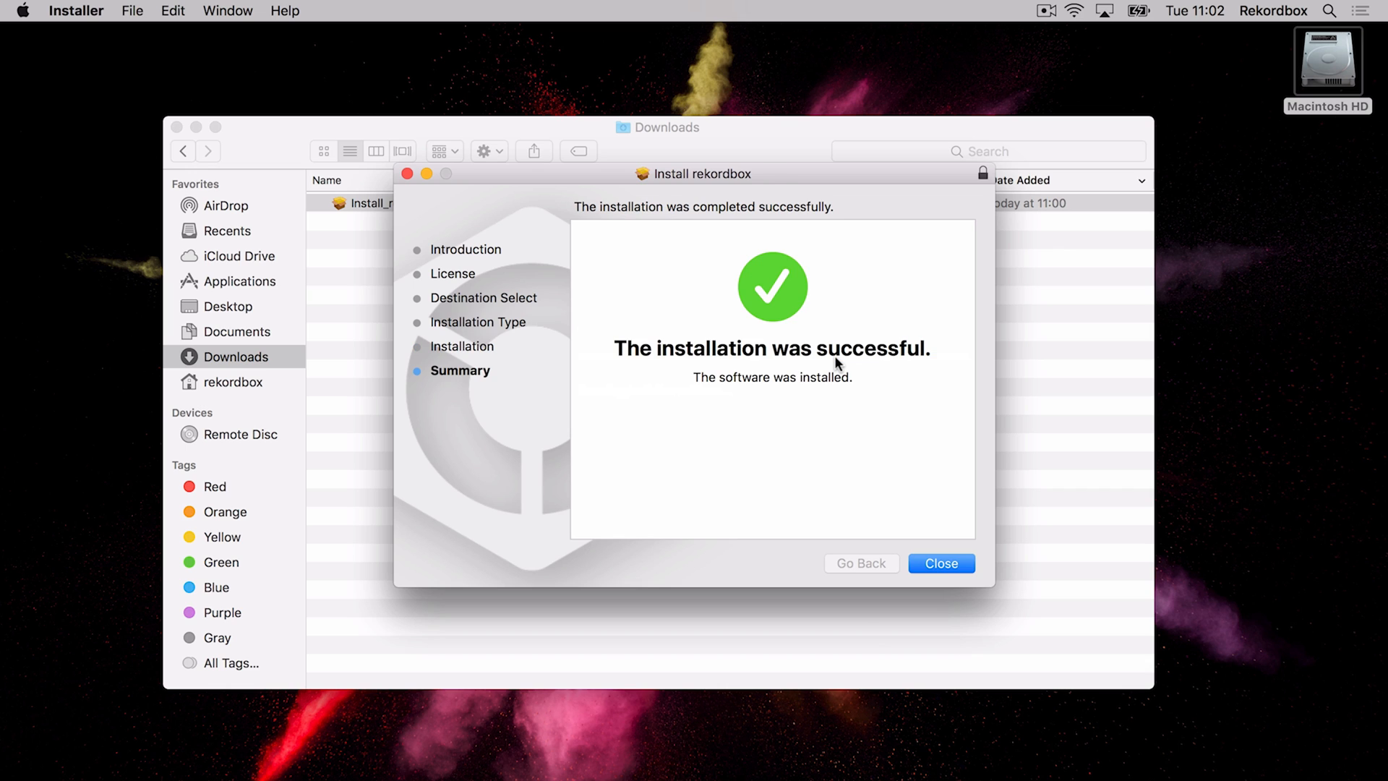
# Show the Applications folder and expand rekordbox 5 to select the rekordbox app.
pyautogui.click(940, 562)
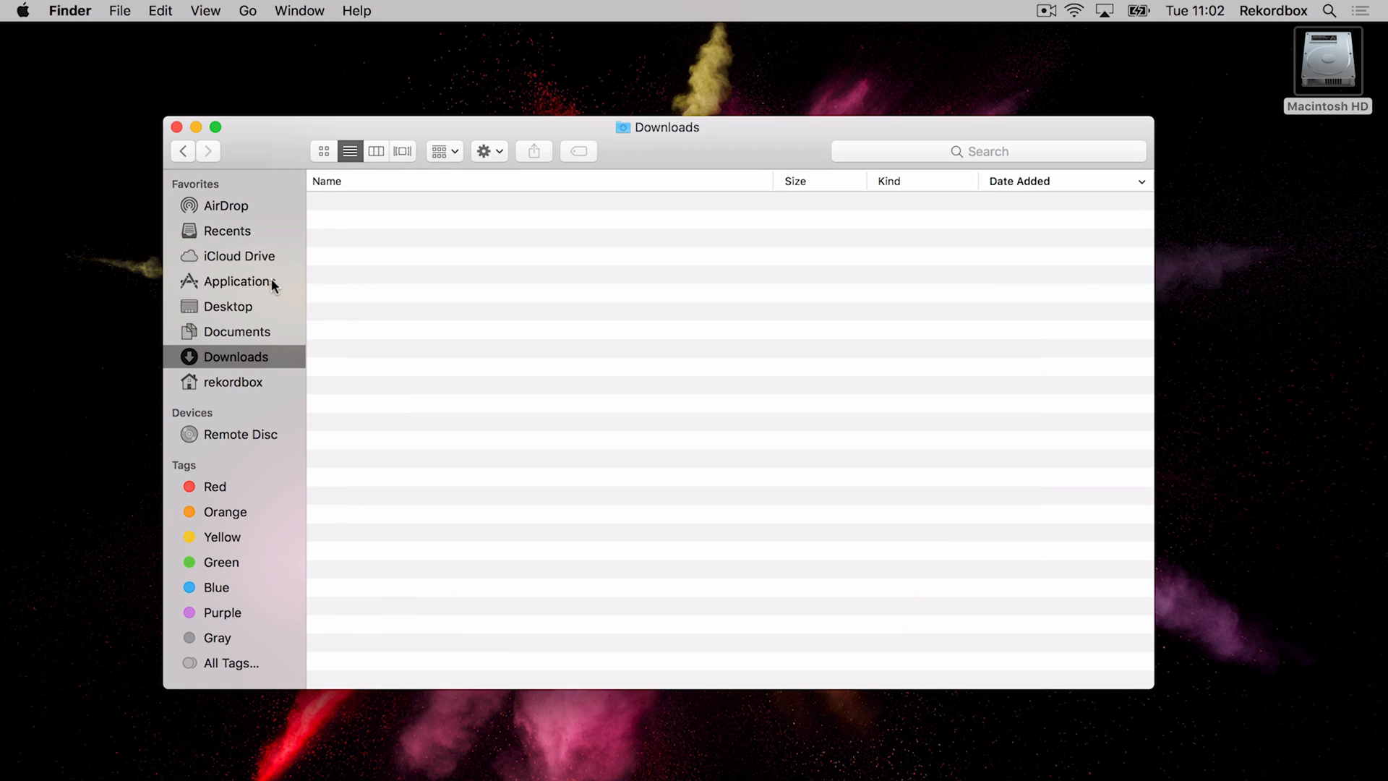
pyautogui.click(235, 280)
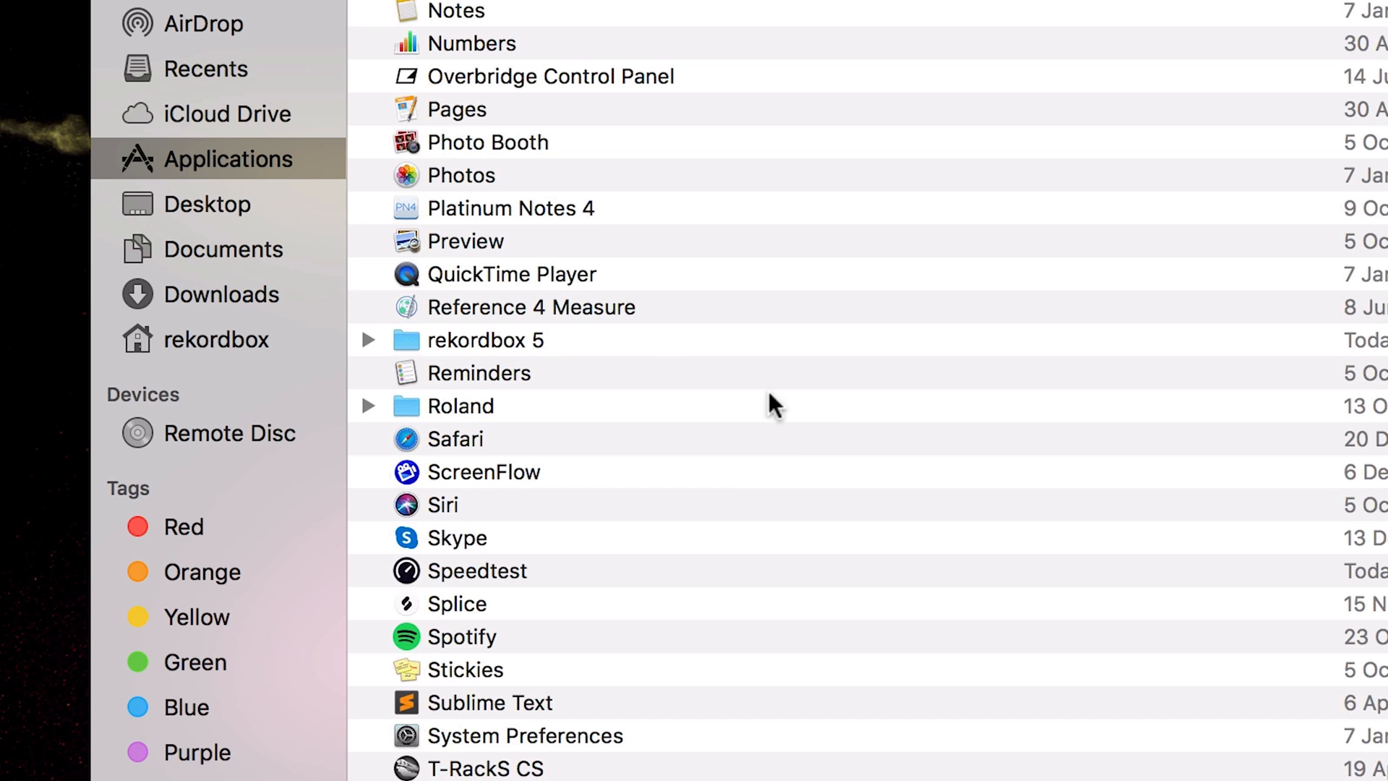
pyautogui.click(369, 338)
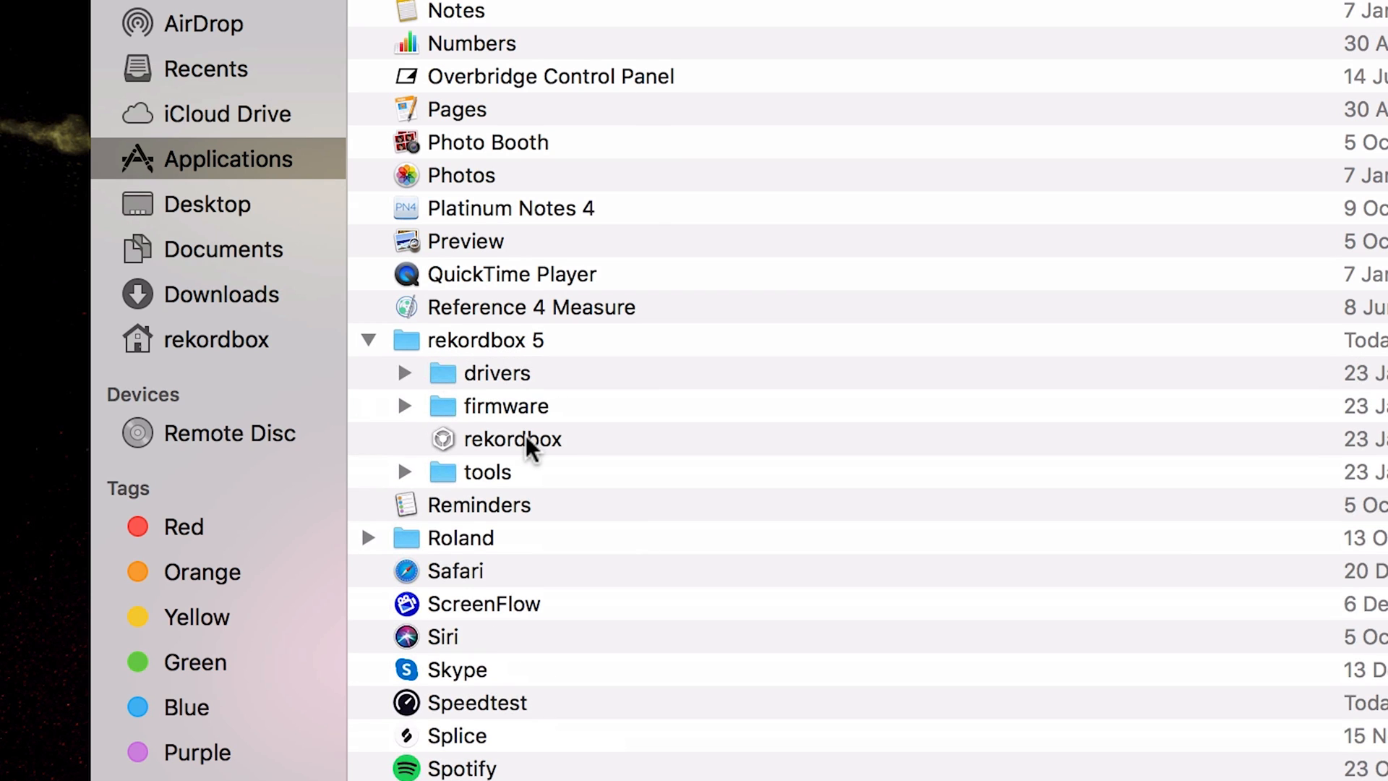
pyautogui.click(513, 439)
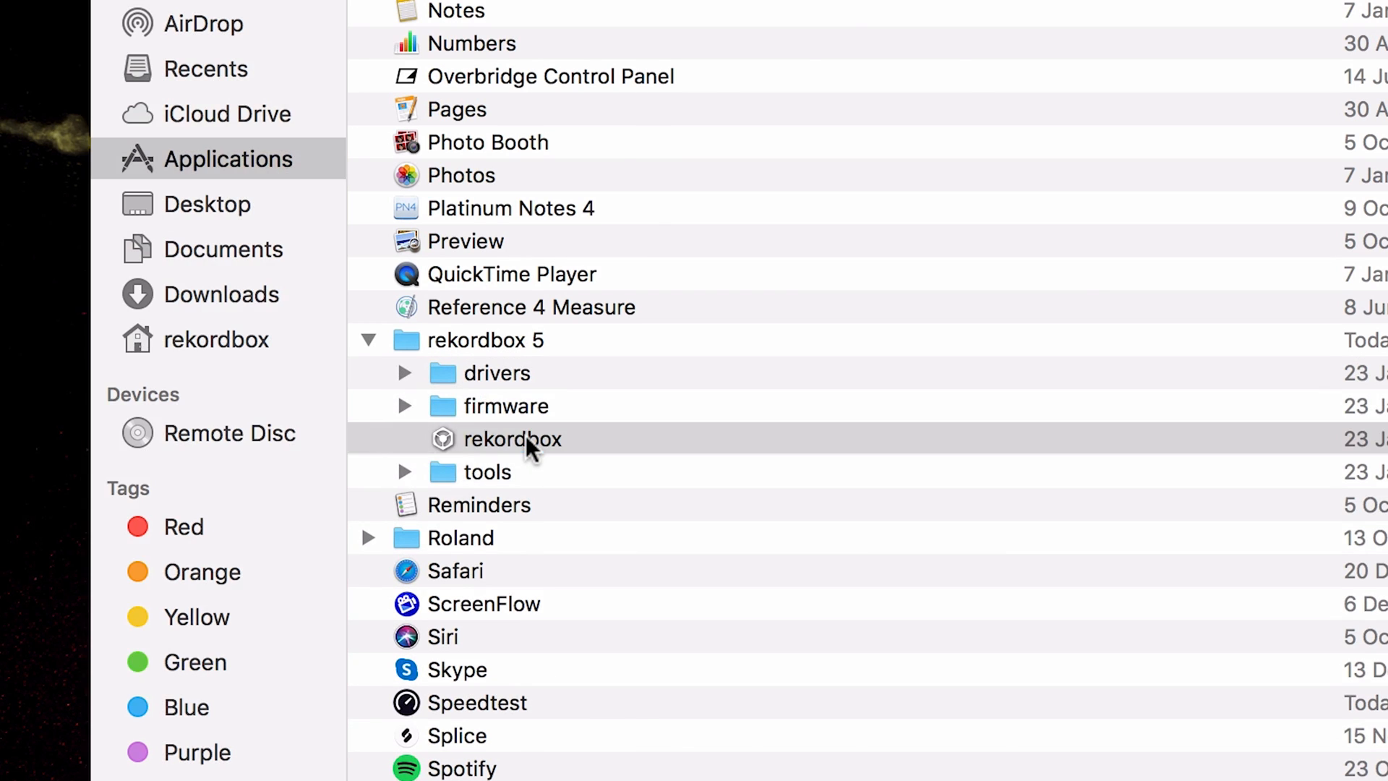
# Launch rekordbox and focus the Email address field of its account setup dialog.
pyautogui.doubleClick(513, 440)
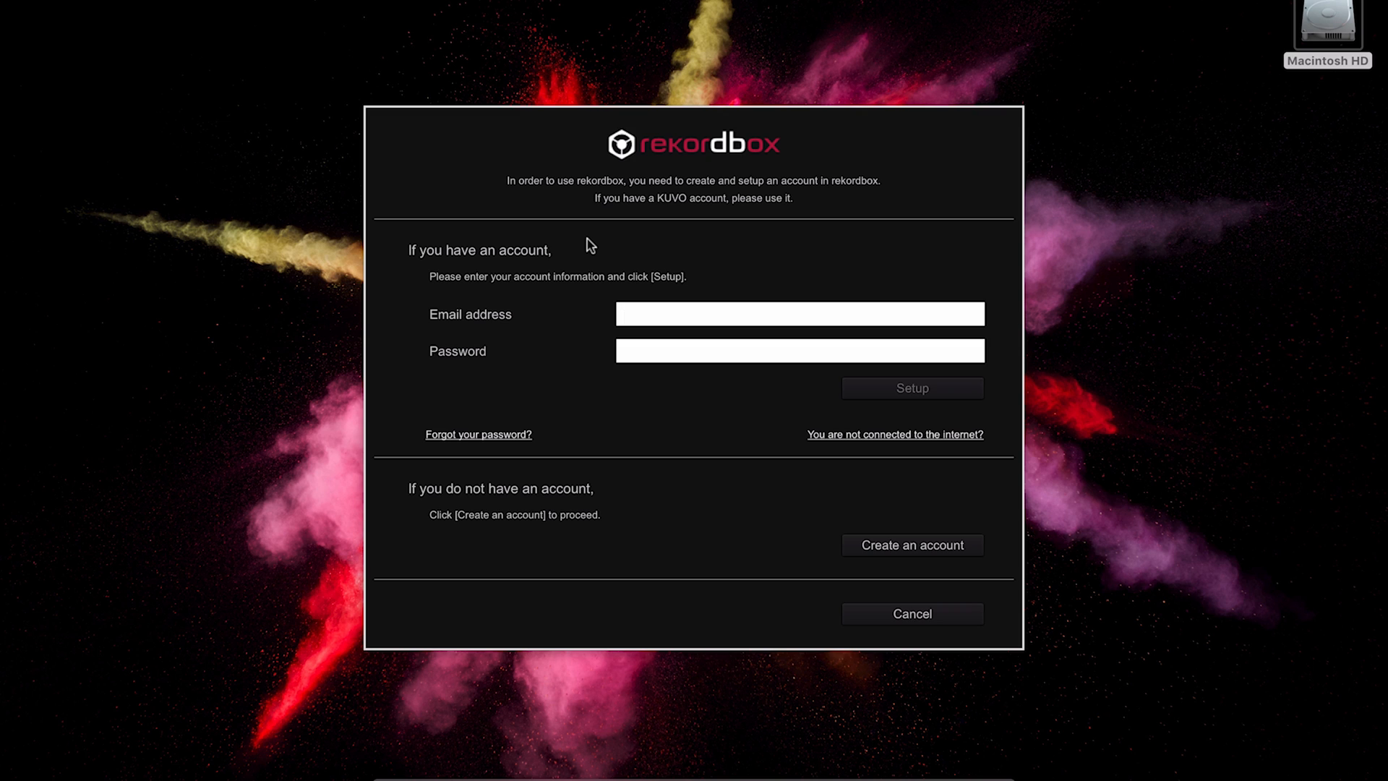
pyautogui.click(800, 313)
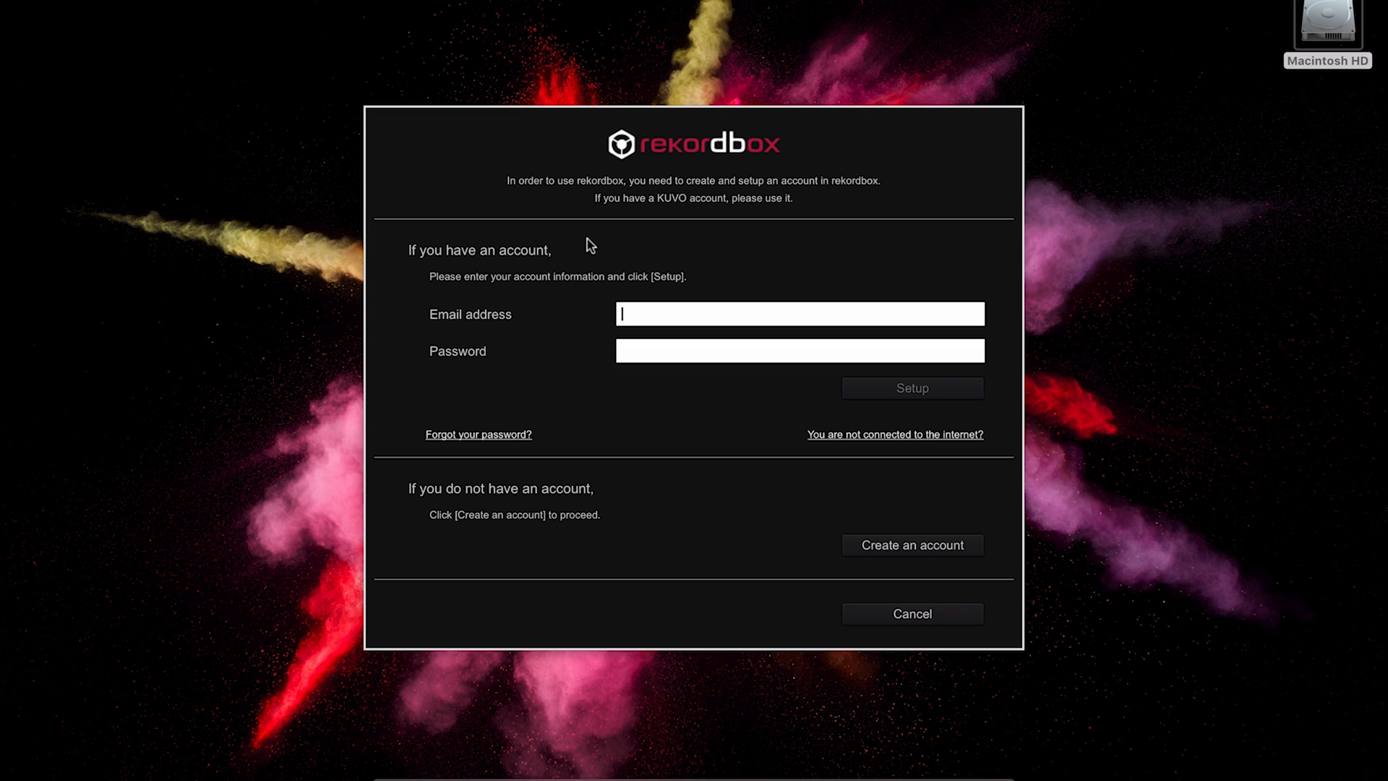
pyautogui.moveTo(733, 490)
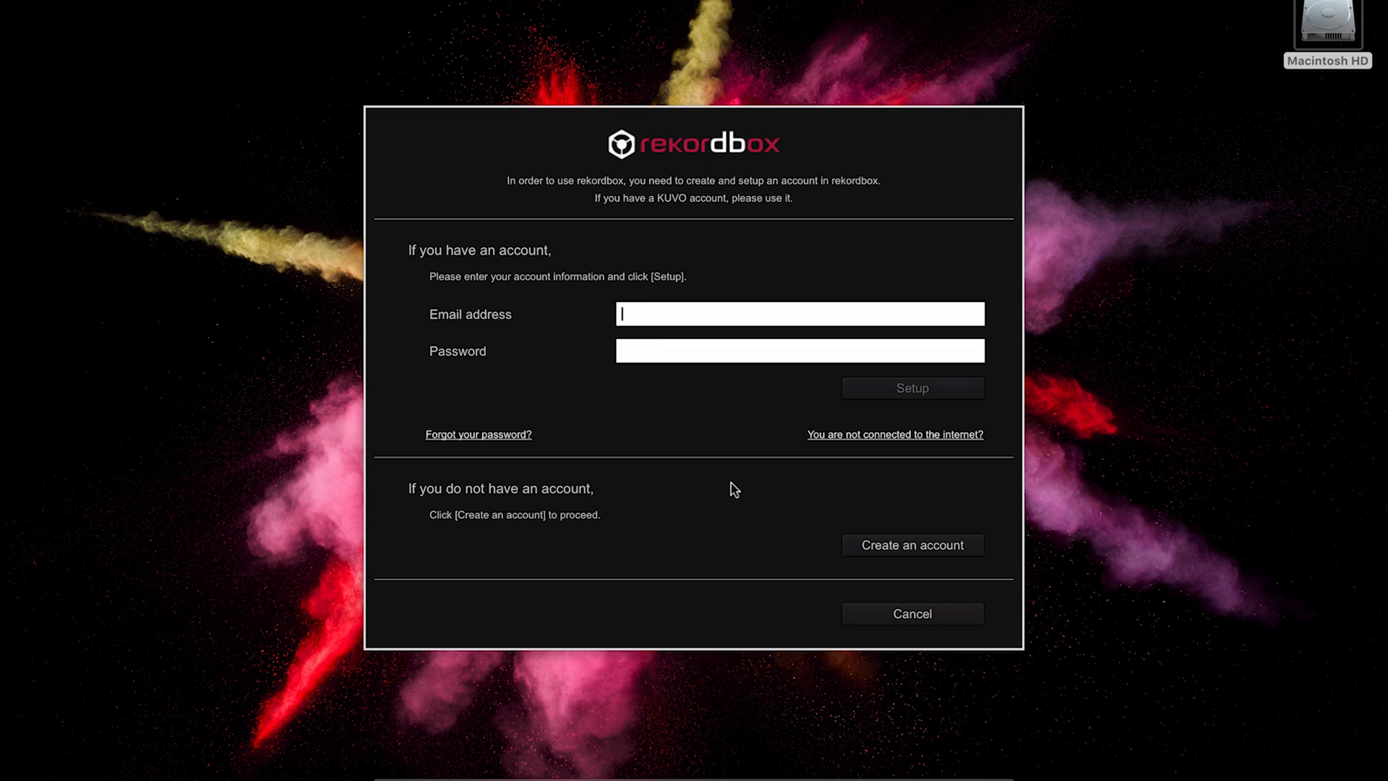
pyautogui.moveTo(936, 554)
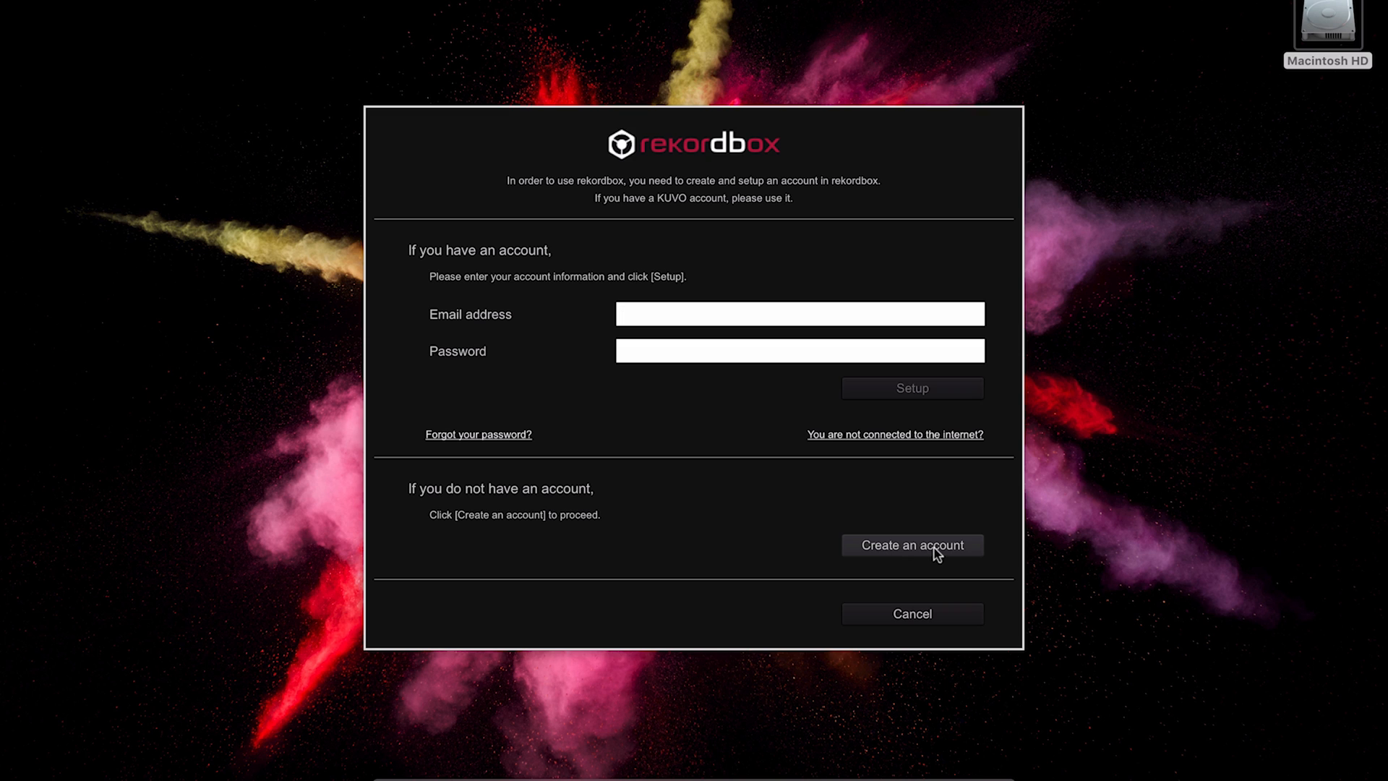
pyautogui.click(911, 545)
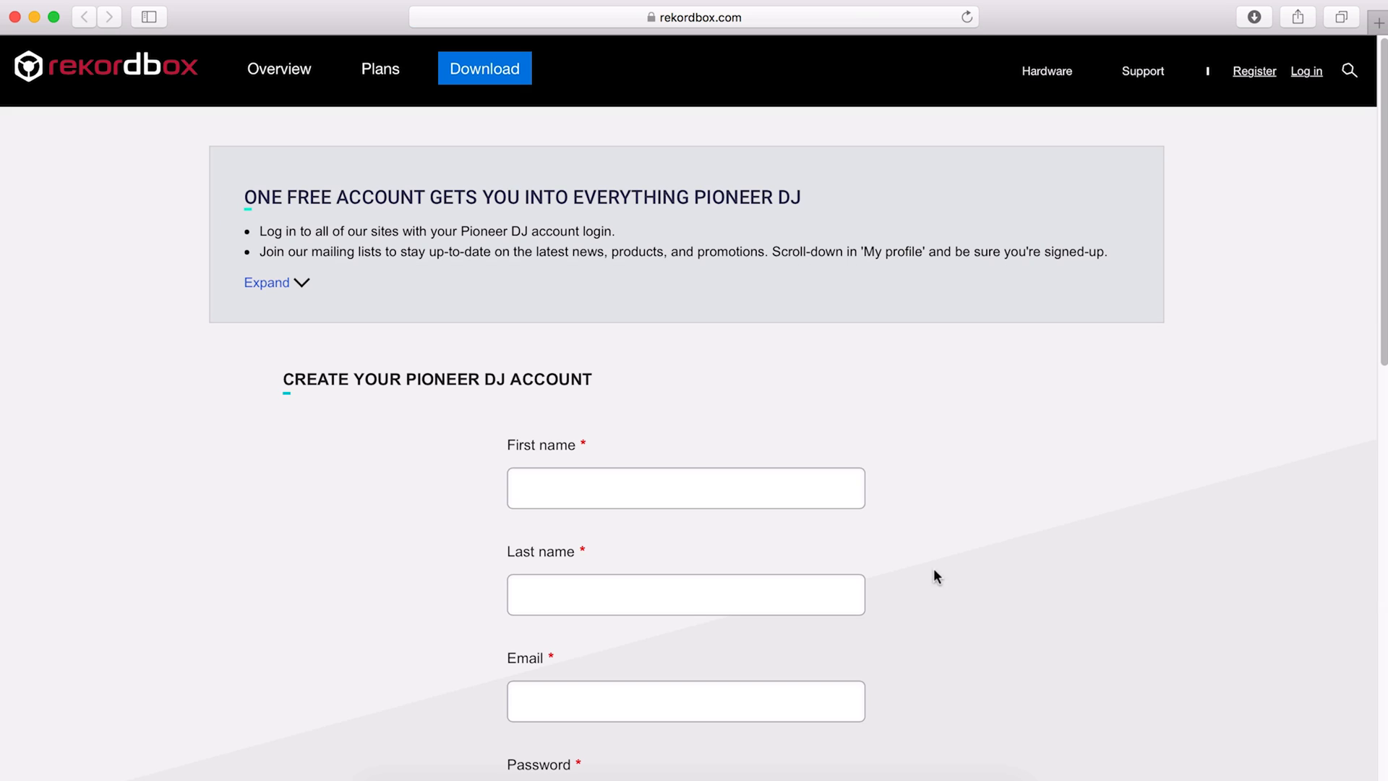
pyautogui.moveTo(484, 330)
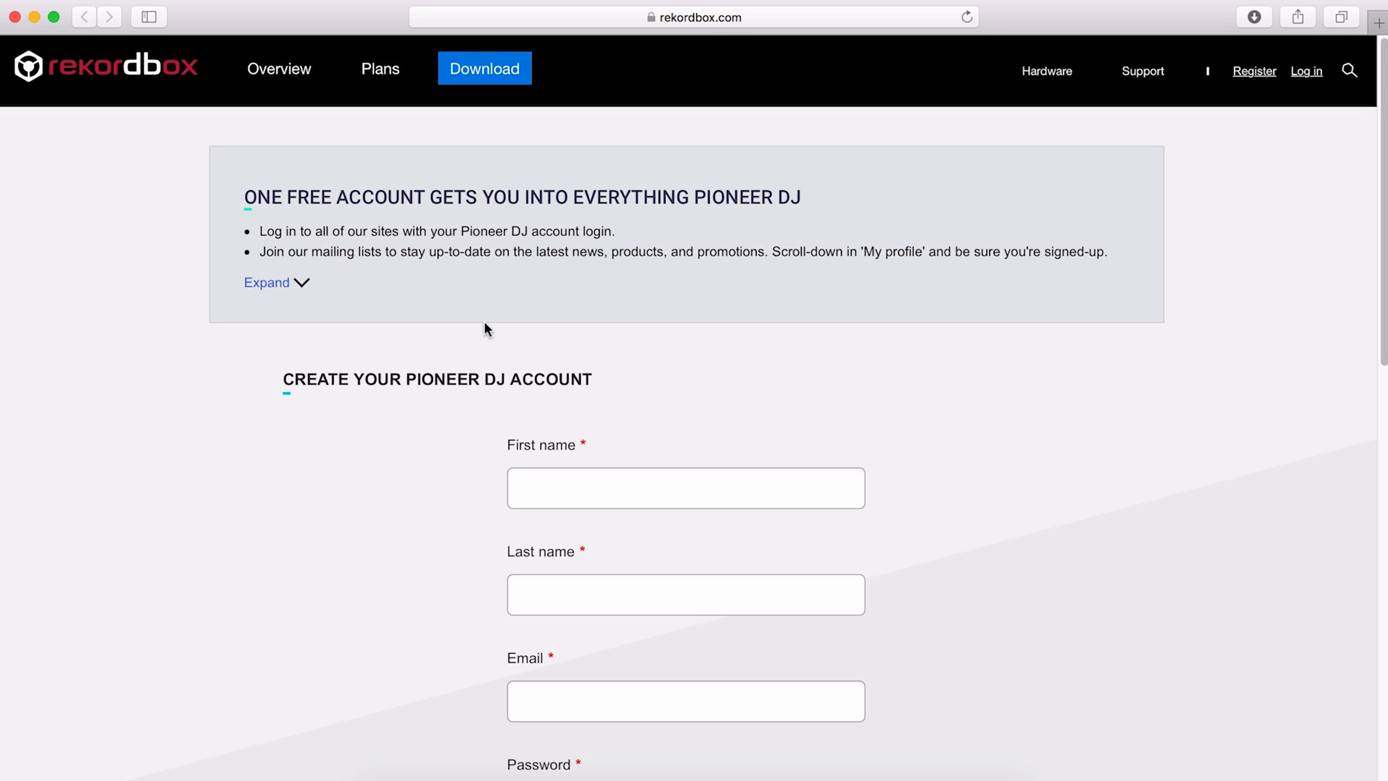
pyautogui.scroll(-3)
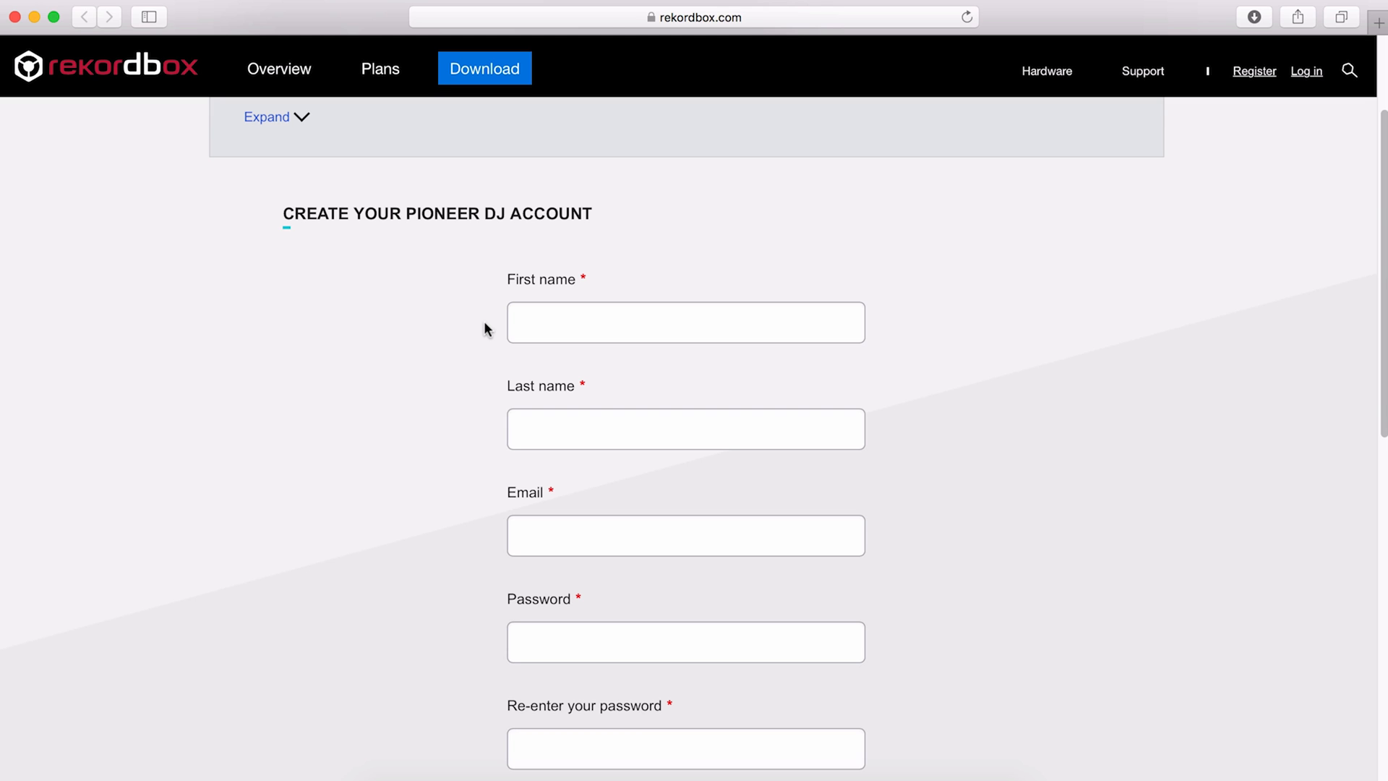
pyautogui.write('Cox')
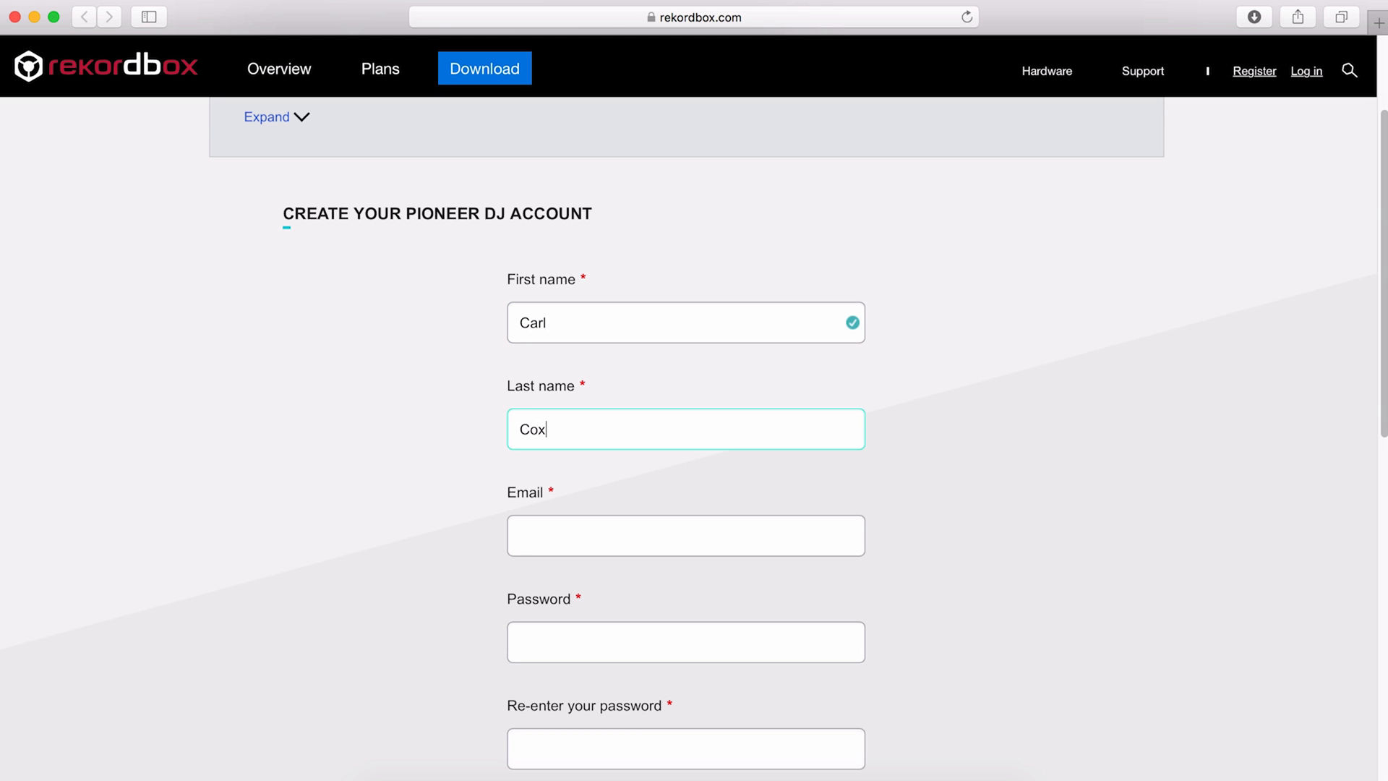
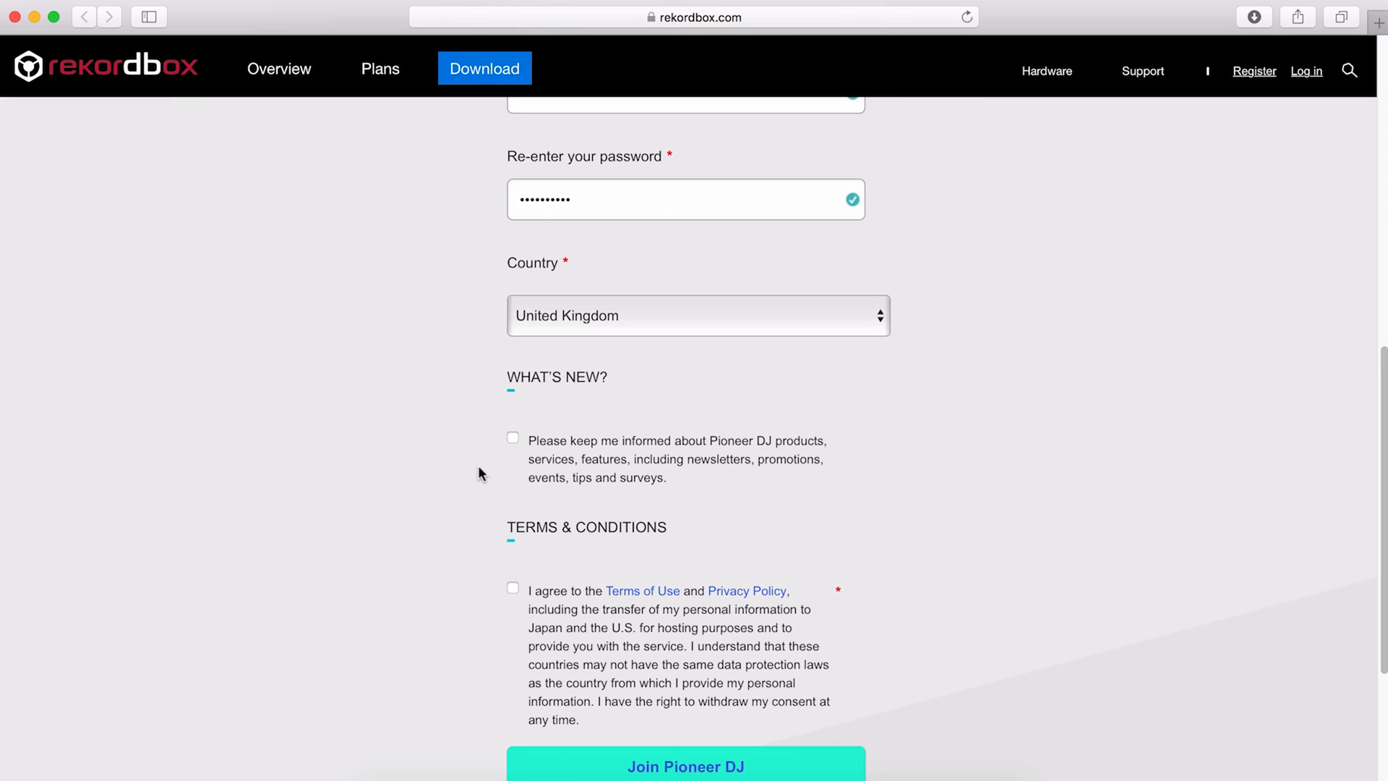
pyautogui.moveTo(570, 470)
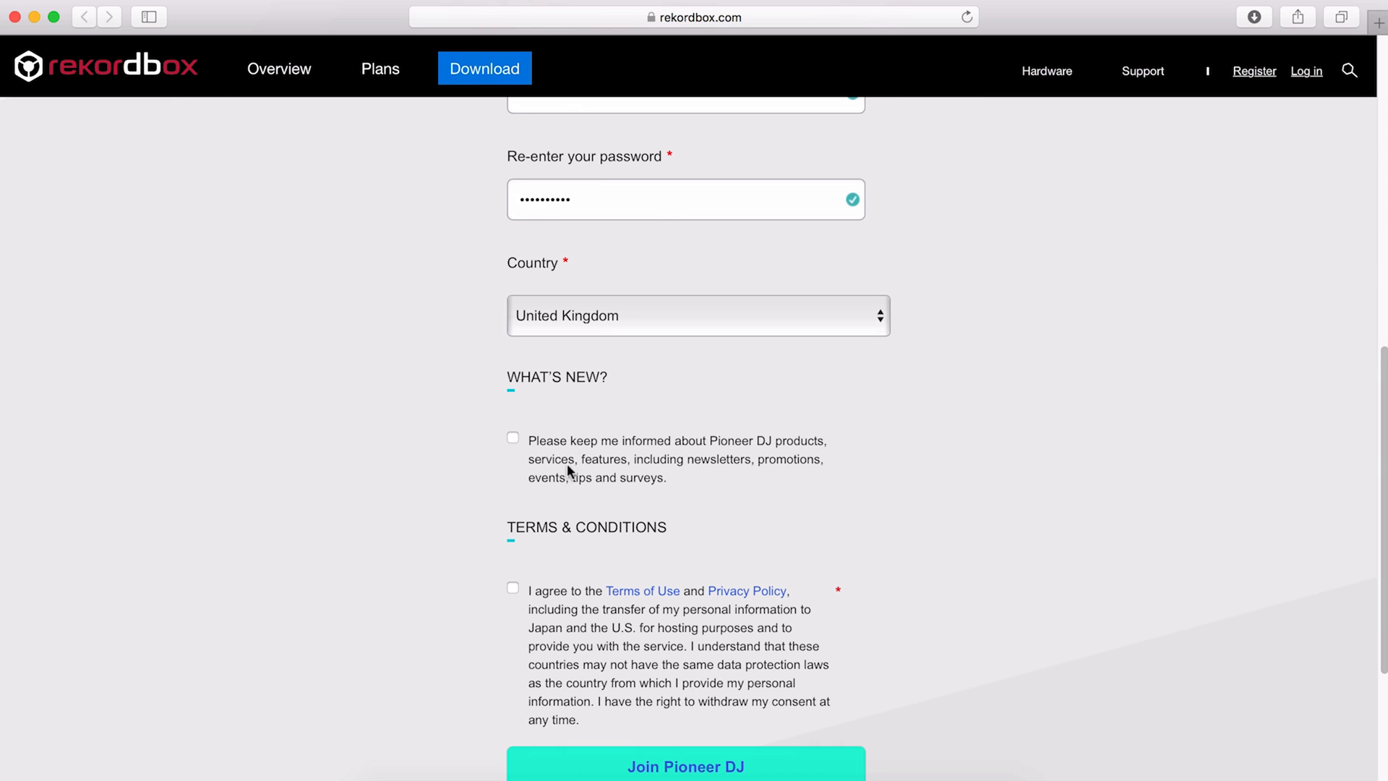
# Tick the agreement to the Terms of Use and Privacy Policy.
pyautogui.scroll(-3)
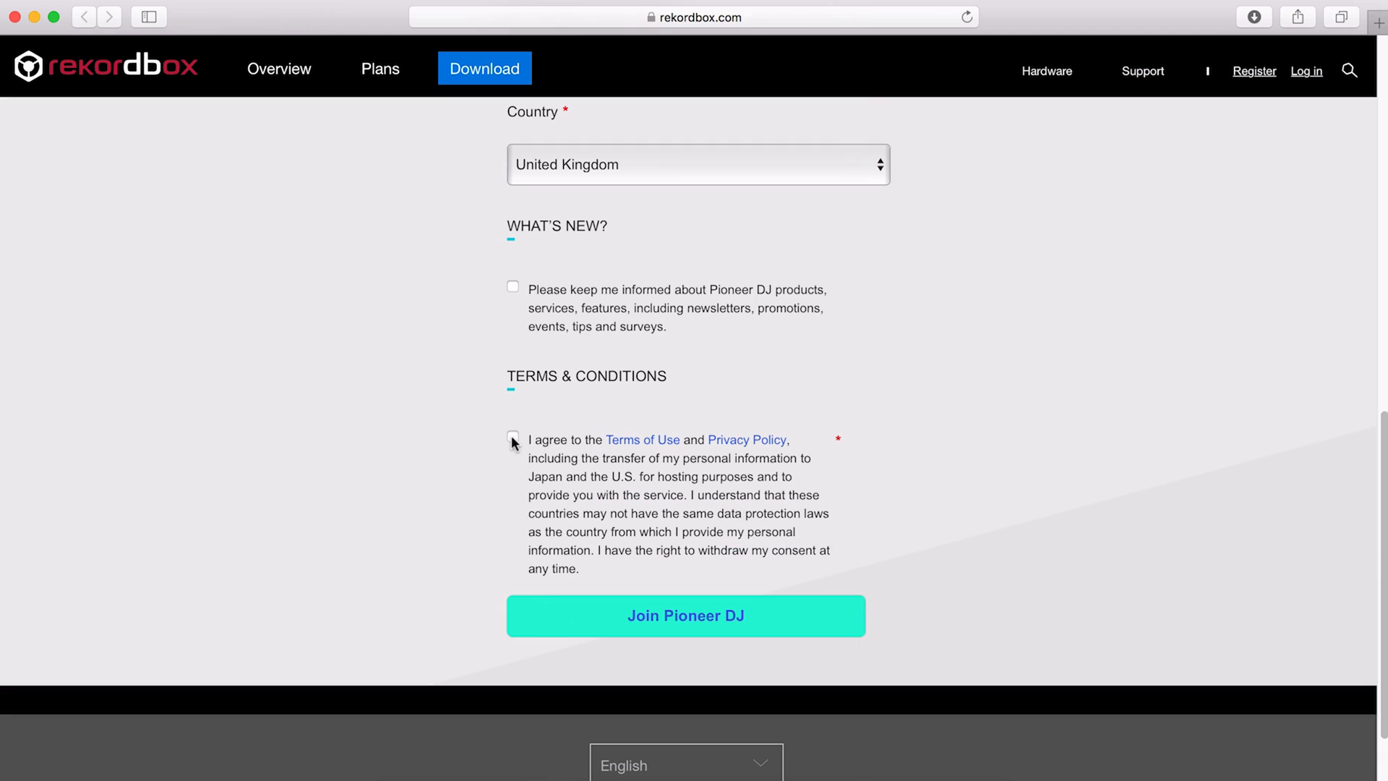
pyautogui.click(512, 437)
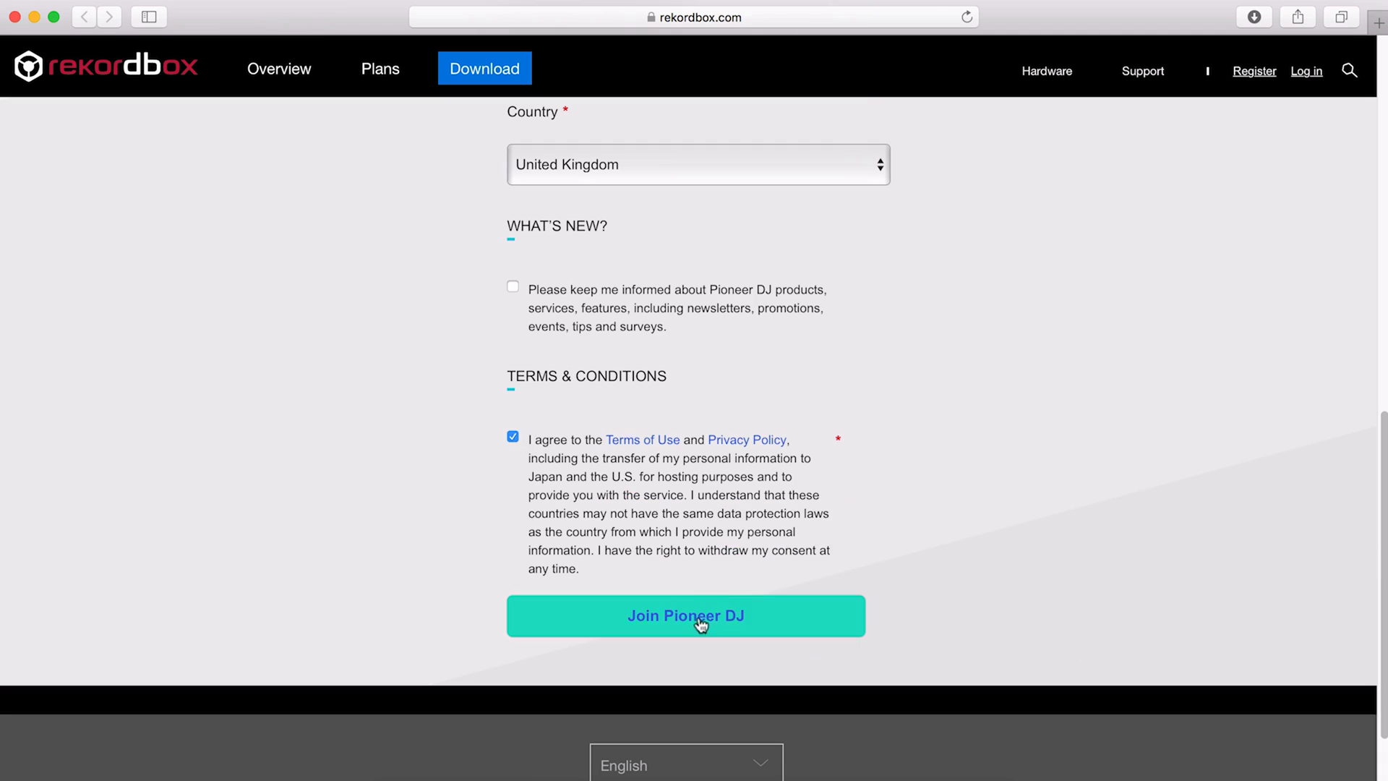
# Submit the registration with Join Pioneer DJ, triggering the activation email.
pyautogui.click(685, 616)
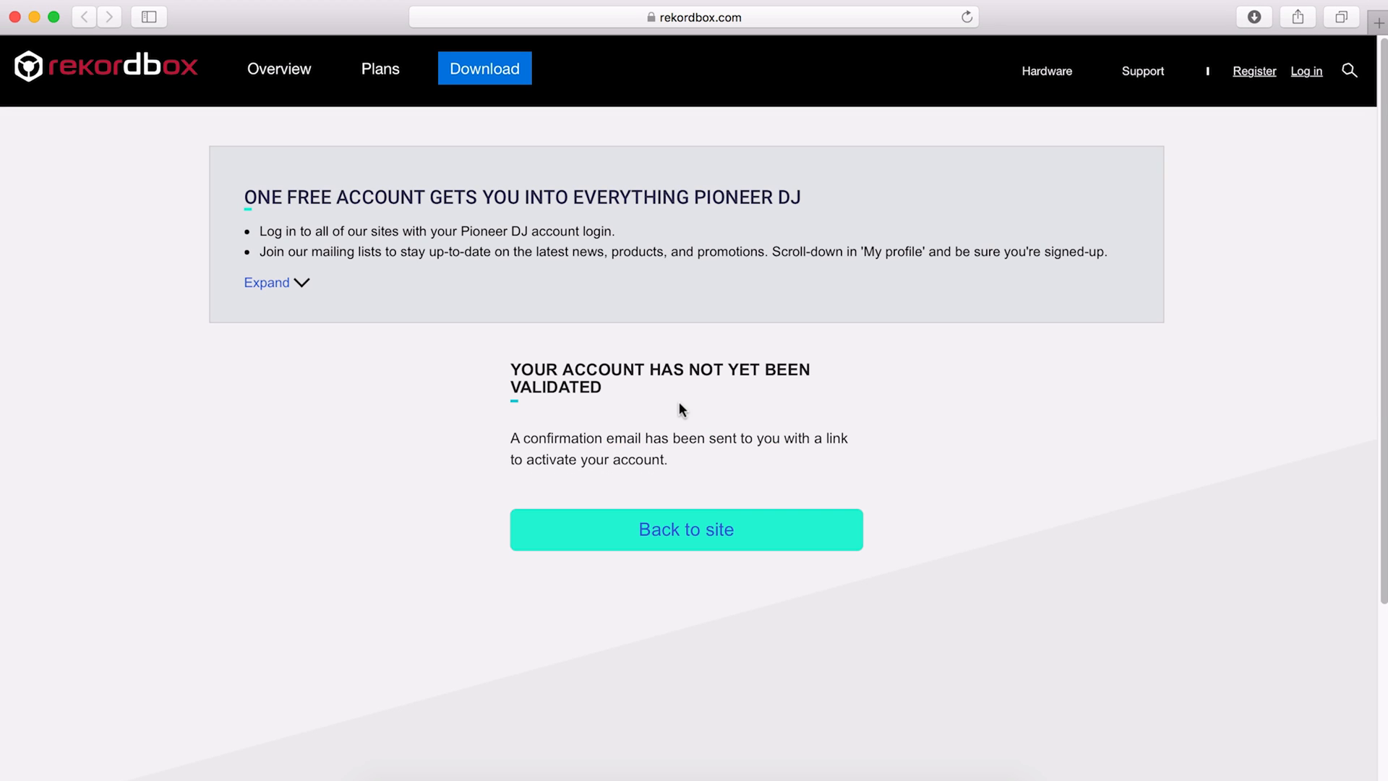
pyautogui.moveTo(542, 392)
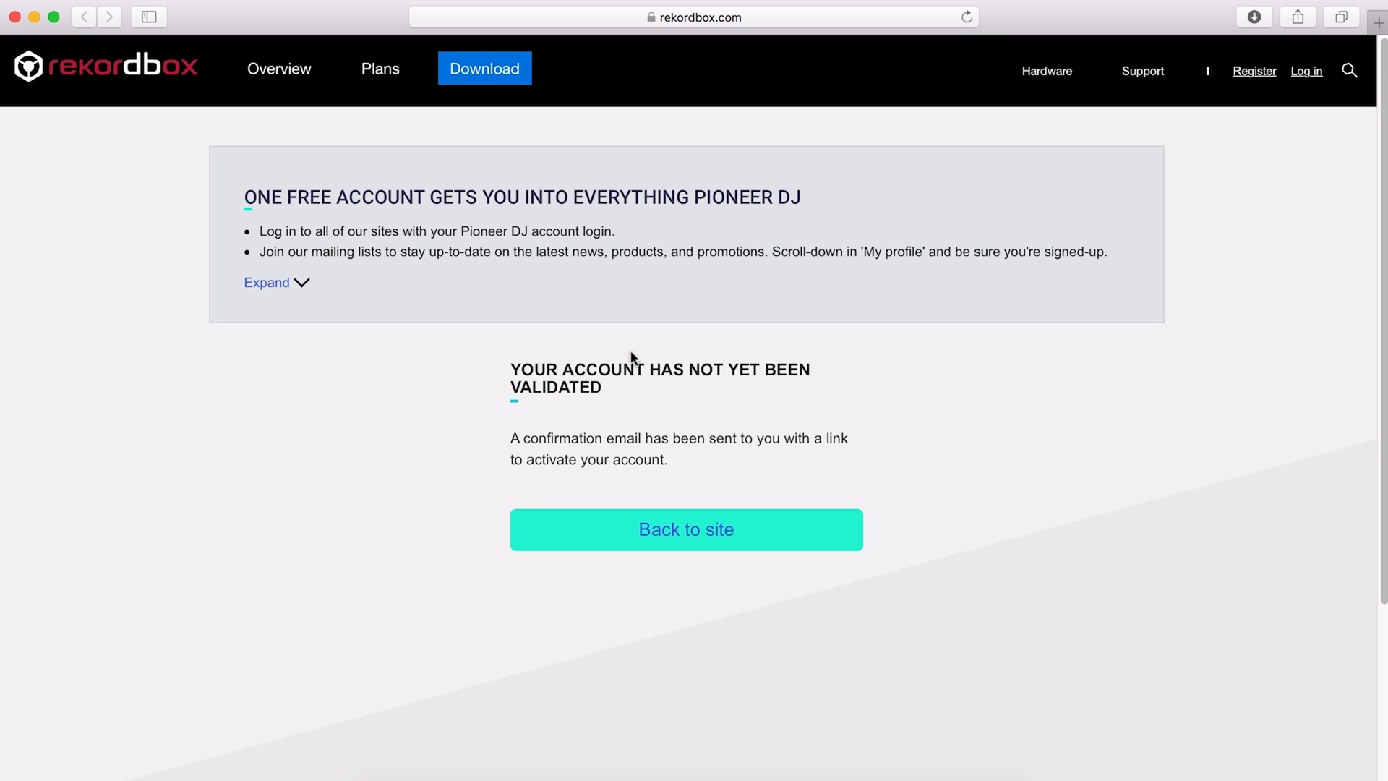
pyautogui.moveTo(695, 402)
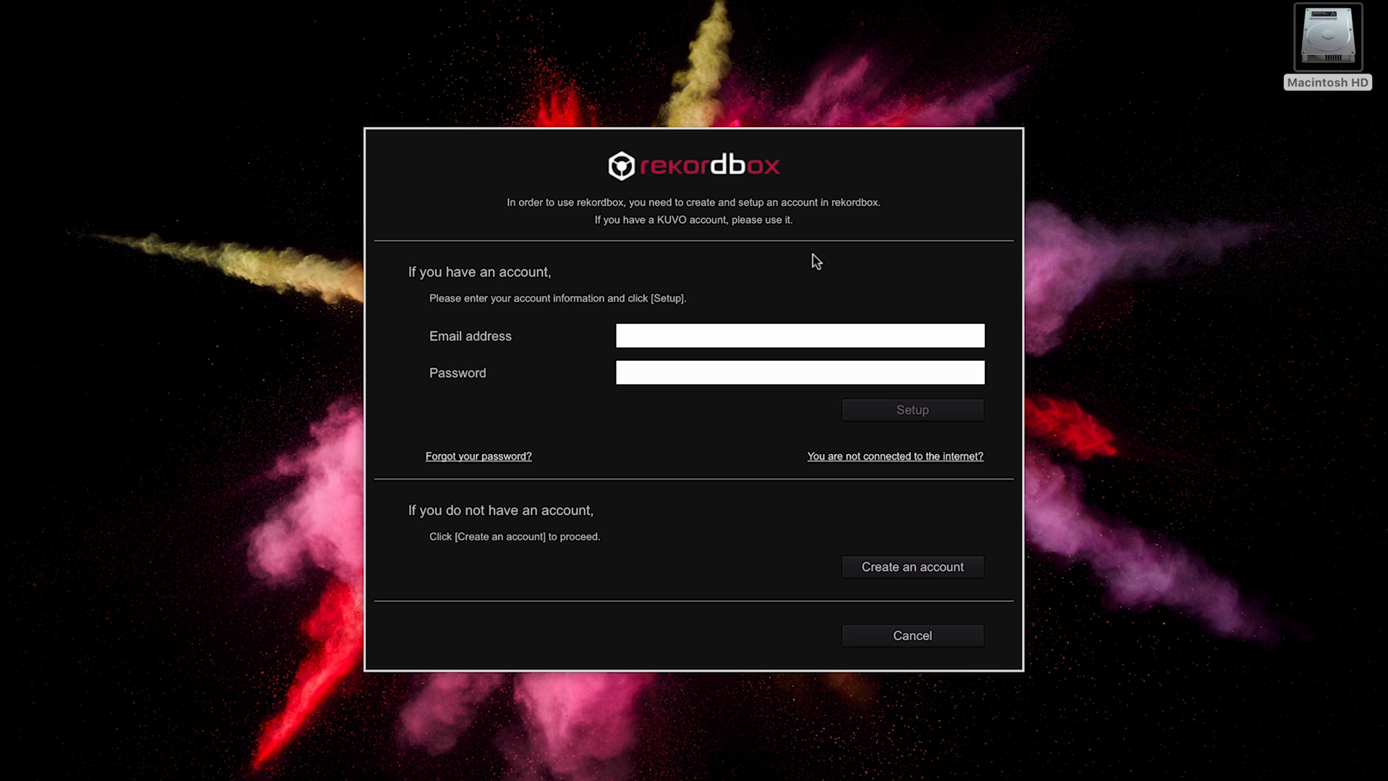
pyautogui.click(799, 335)
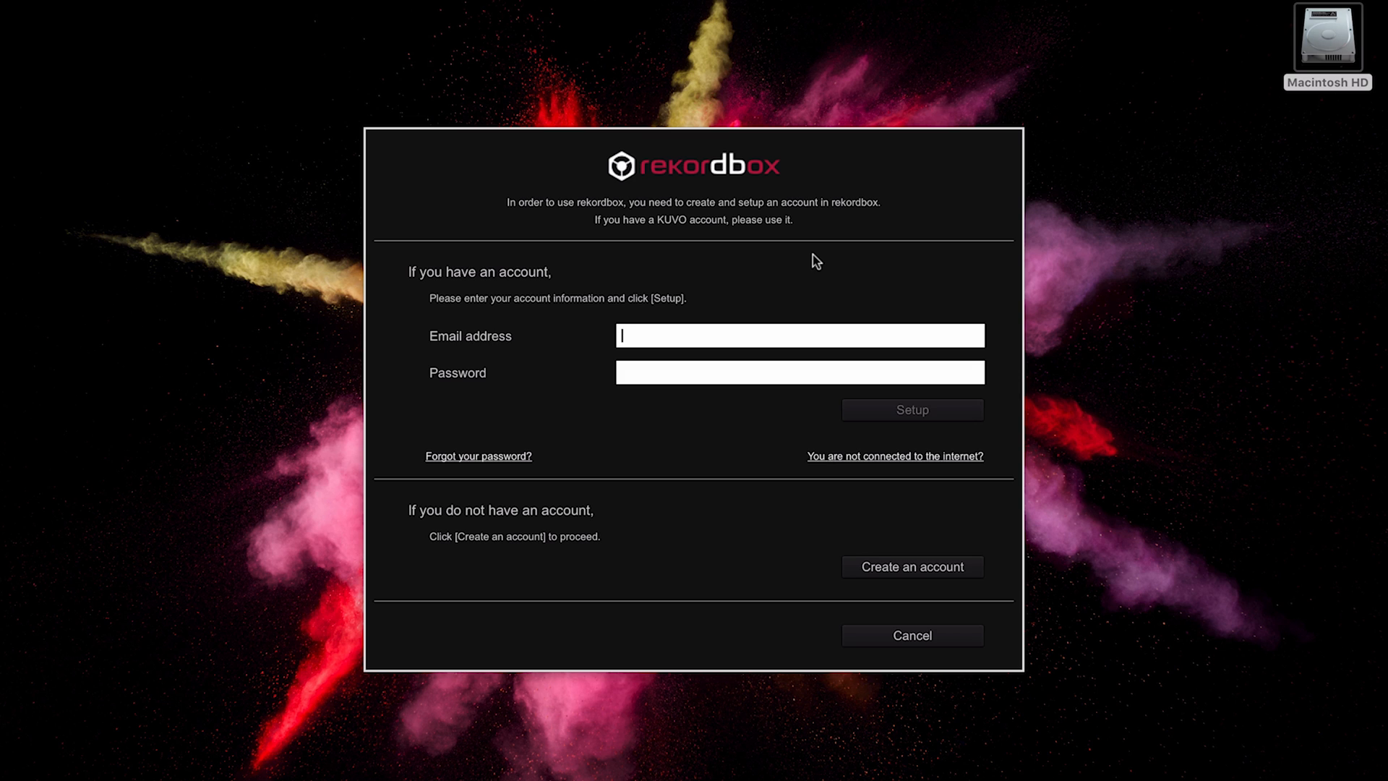
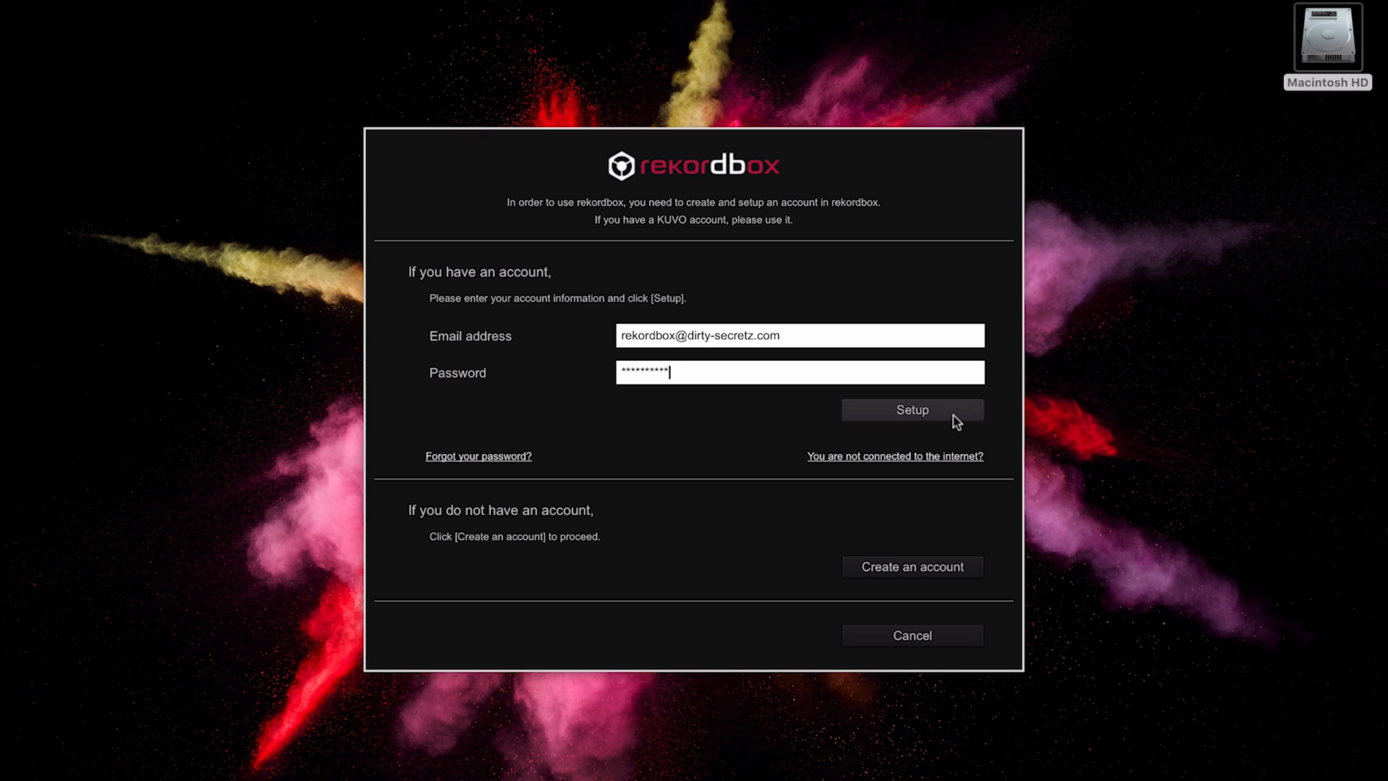
pyautogui.click(911, 409)
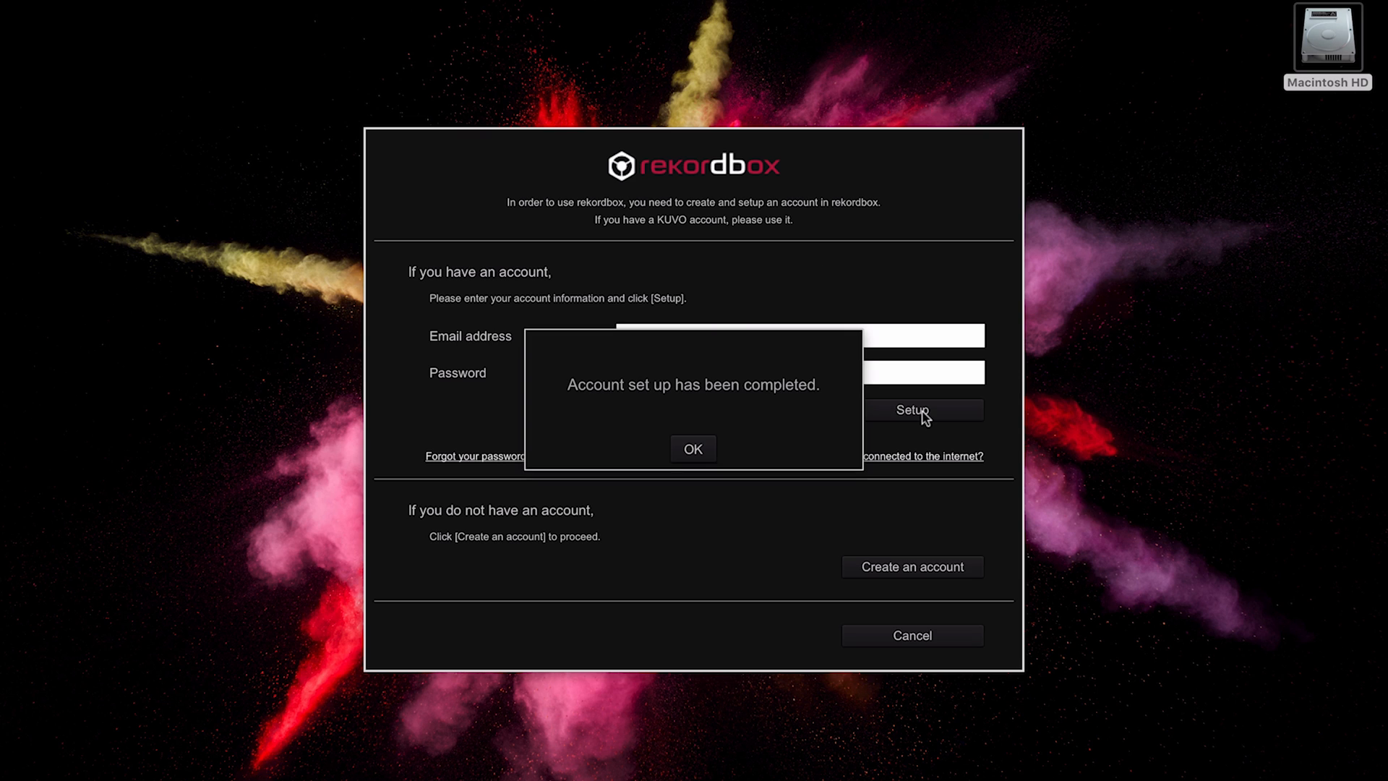
pyautogui.moveTo(720, 602)
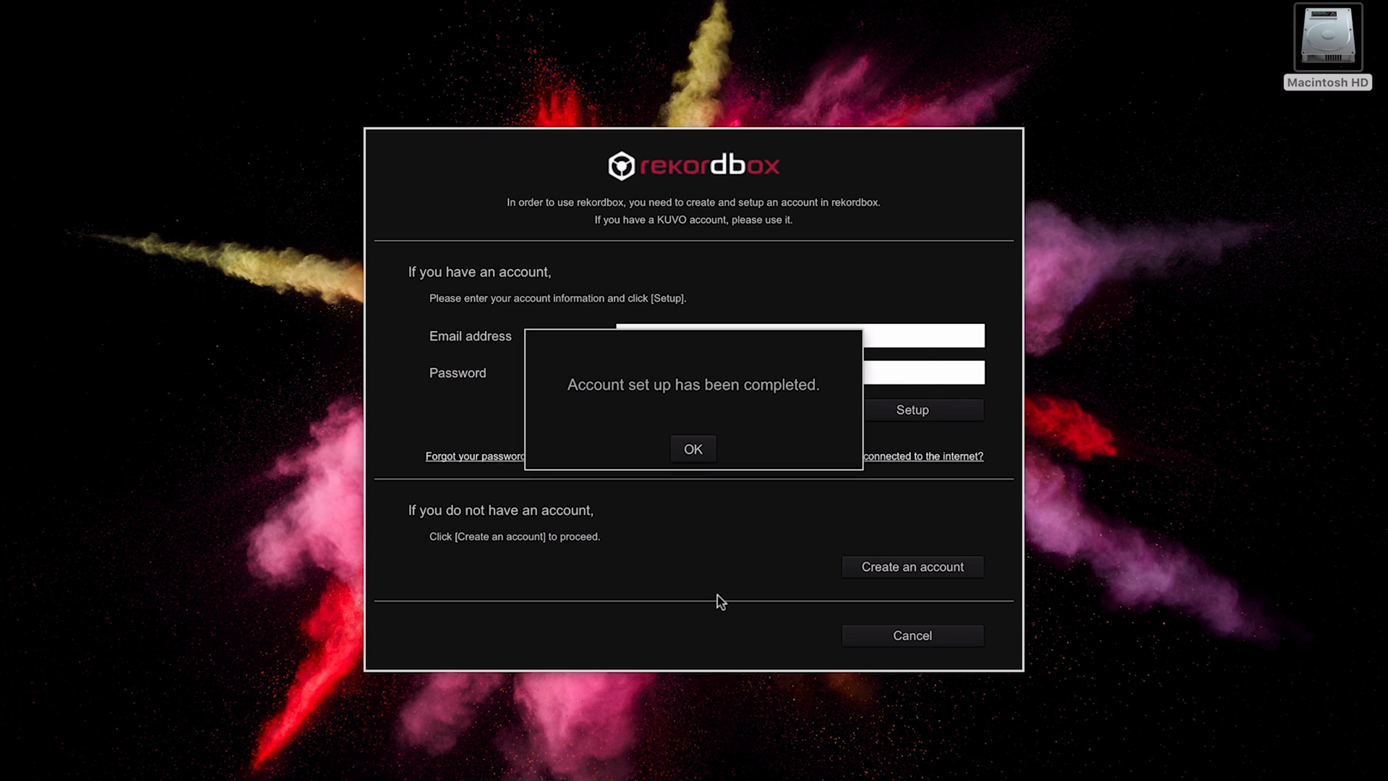
pyautogui.moveTo(688, 338)
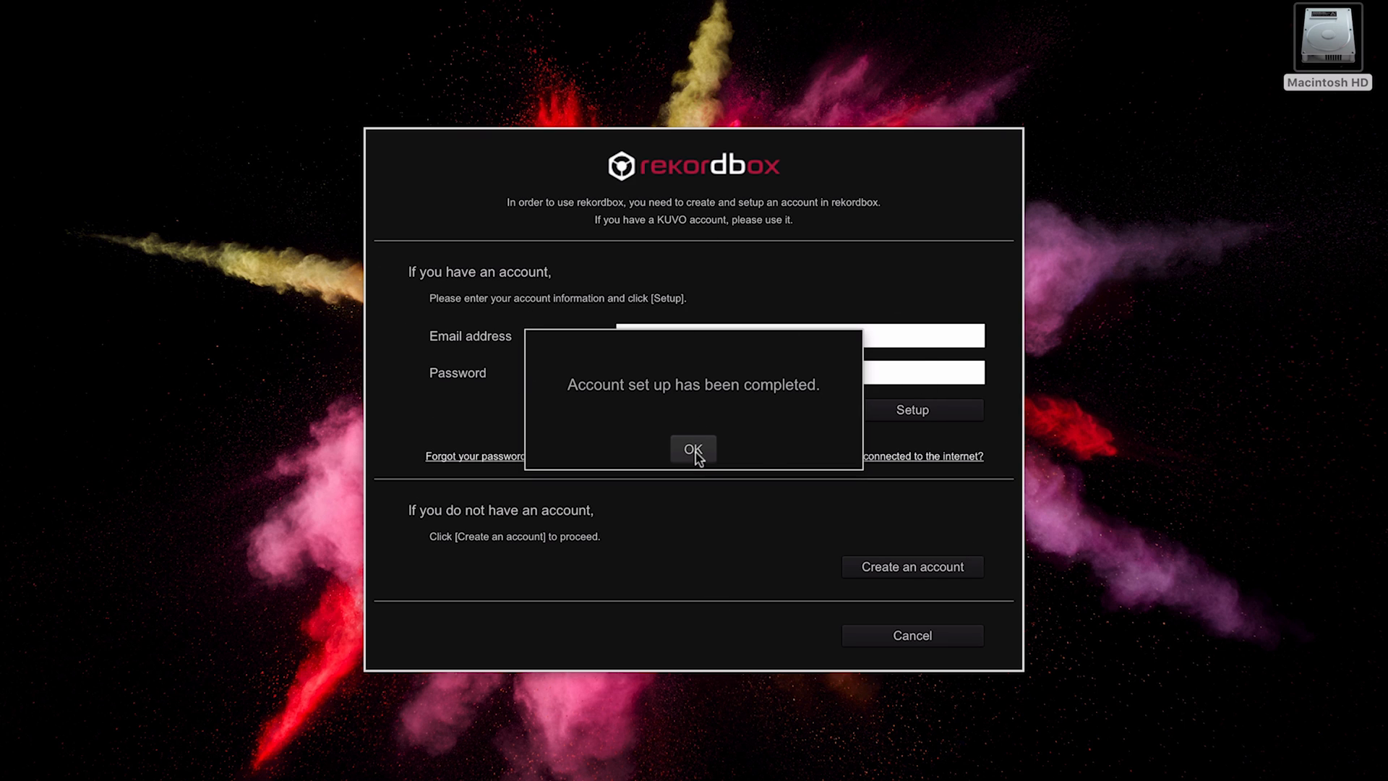
# Dismiss the completion message and grant administrator permission so the player window opens.
pyautogui.click(693, 448)
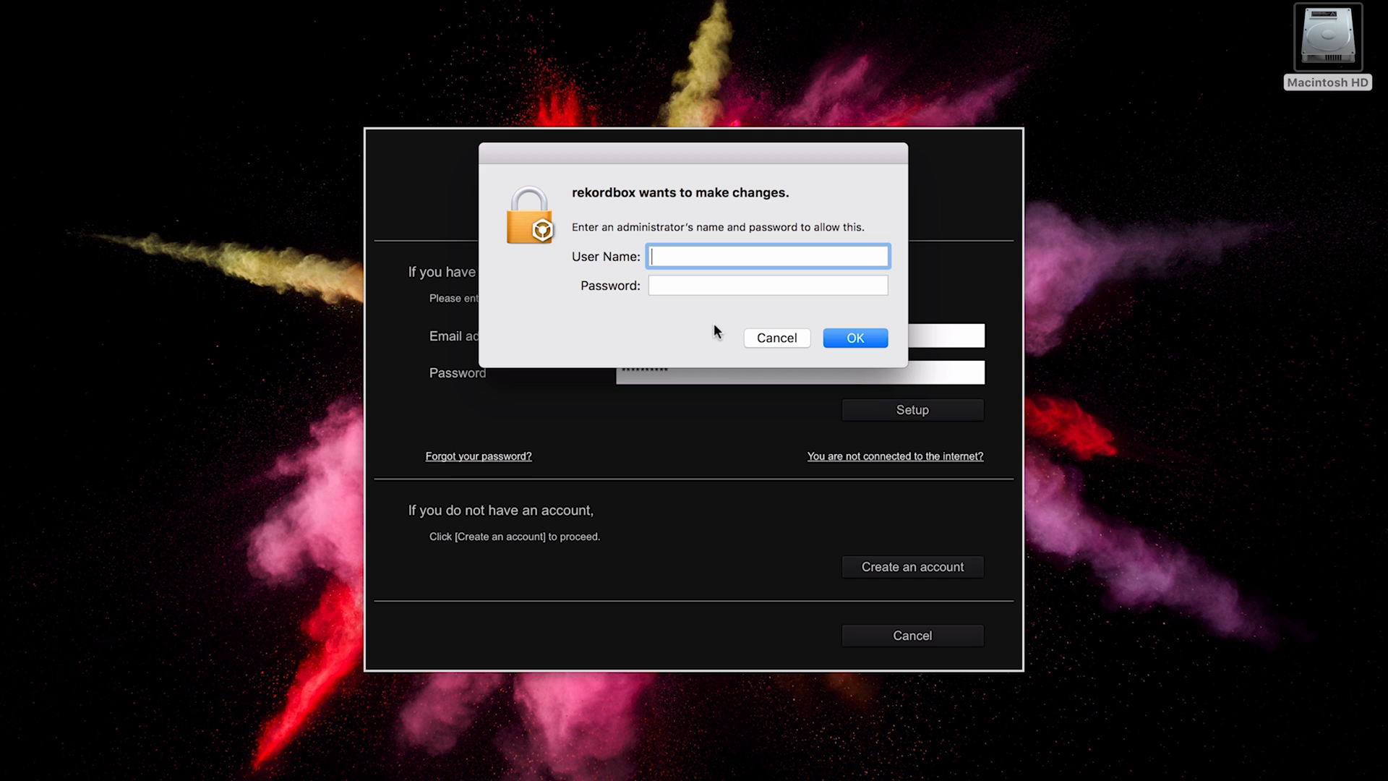
pyautogui.click(853, 337)
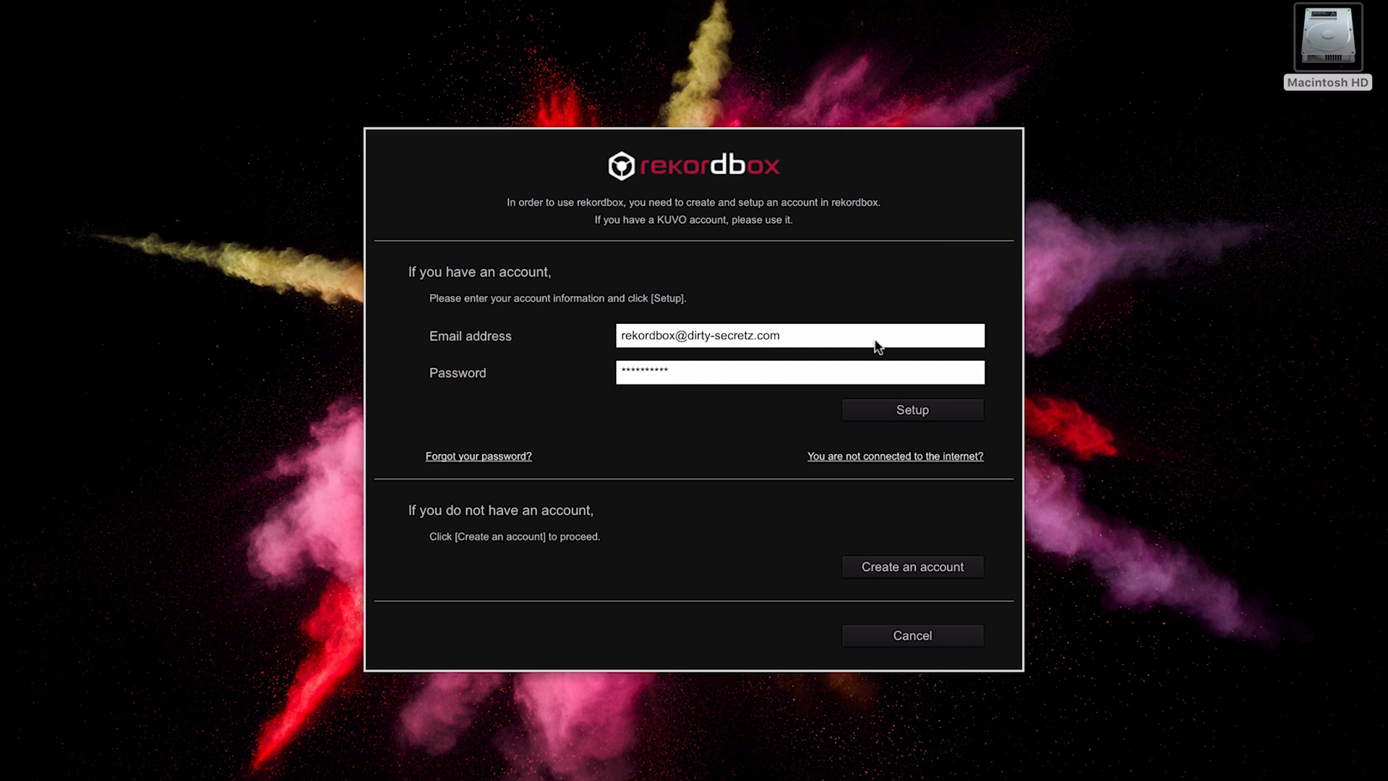
pyautogui.click(913, 409)
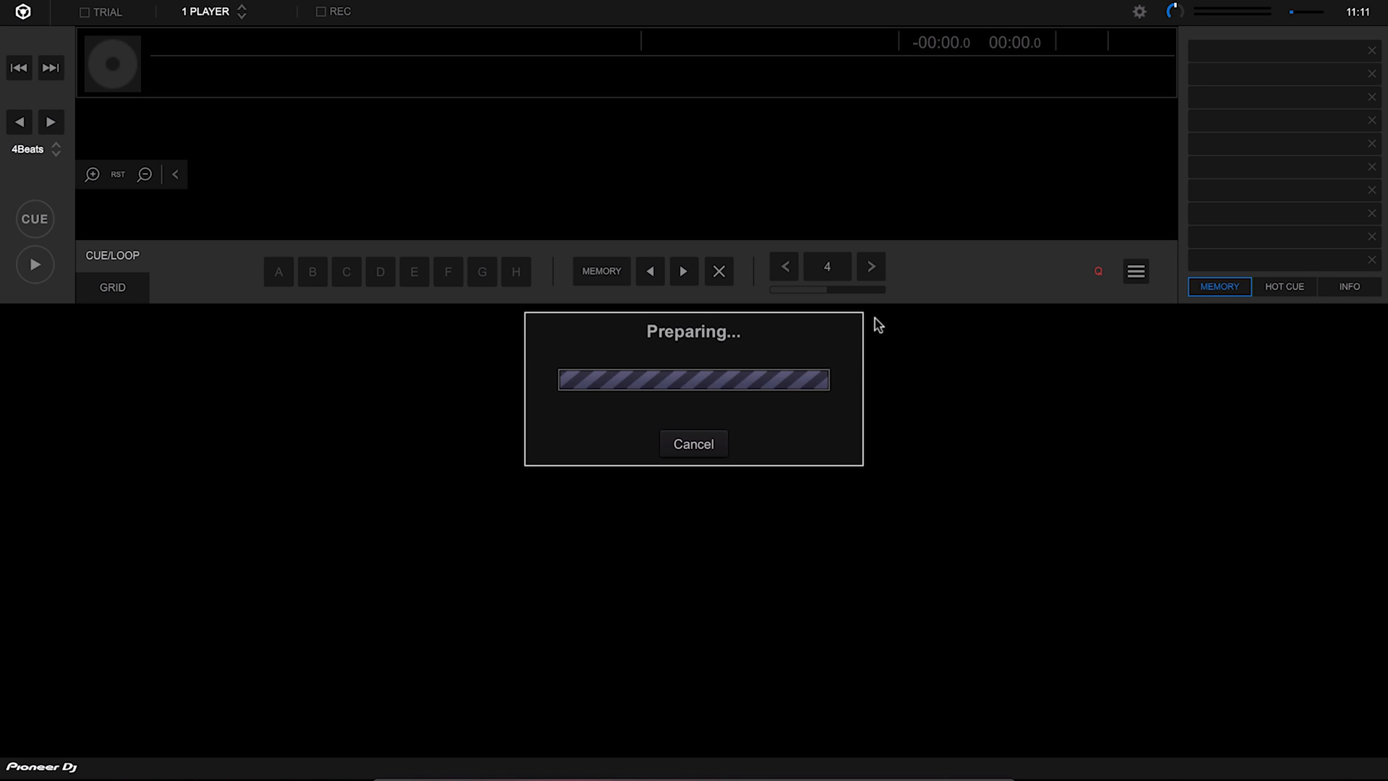